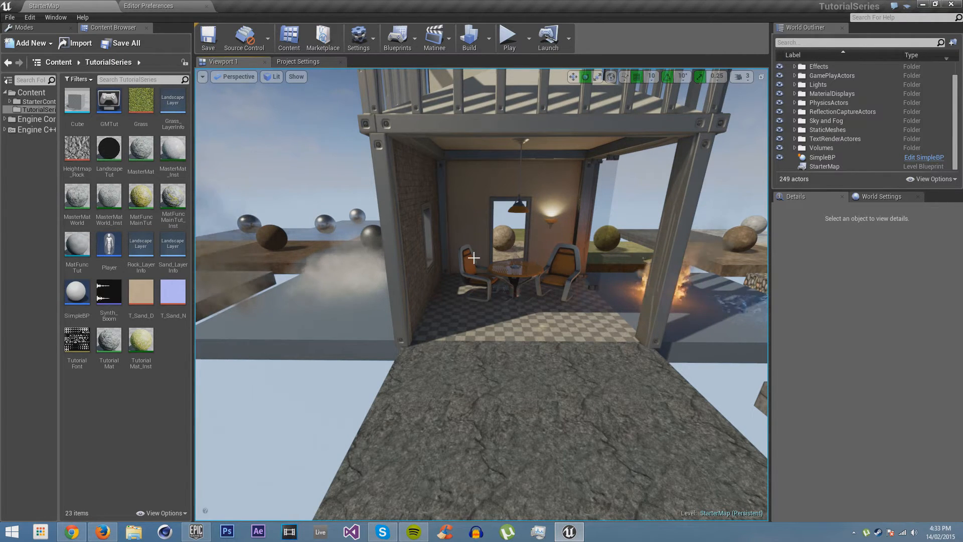
{"action": "mouse_move", "coordinate": [109, 246]}
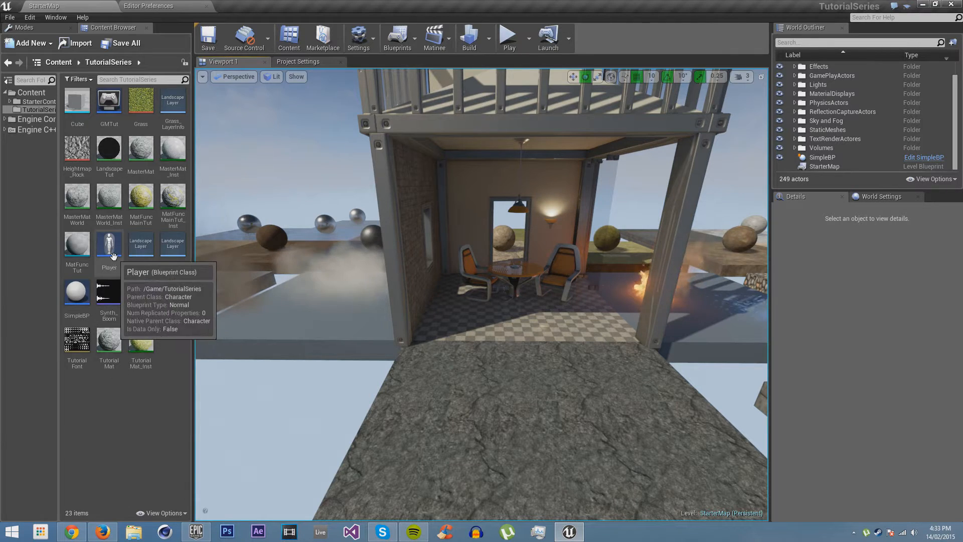
Open the Player blueprint and scroll the CharacterMovement details to Max Walk Speed
{"action": "double_click", "coordinate": [108, 245]}
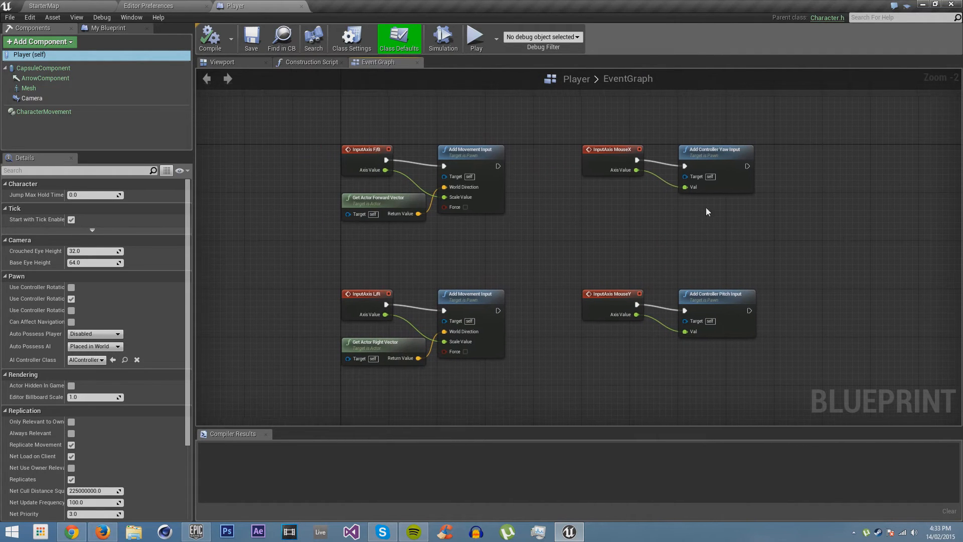
{"action": "mouse_move", "coordinate": [331, 277]}
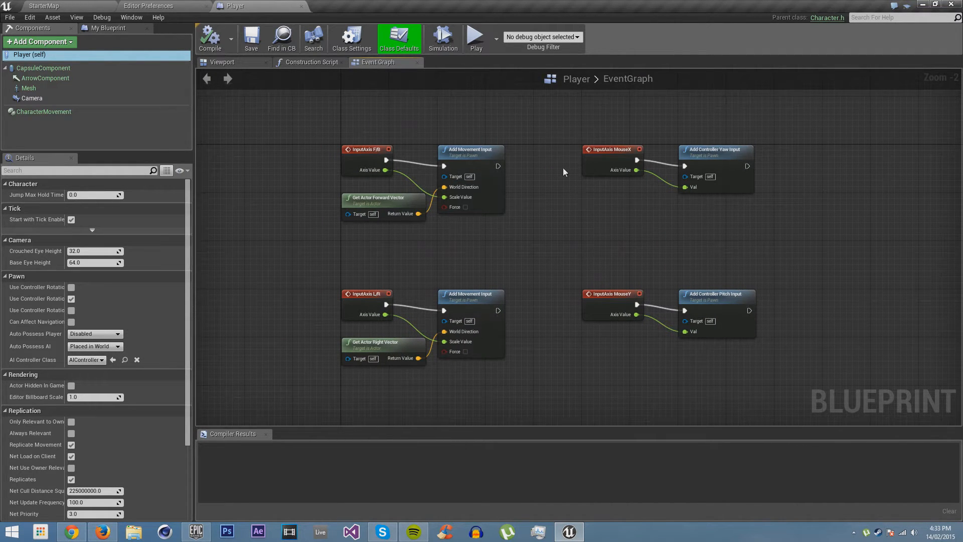
{"action": "mouse_move", "coordinate": [574, 216]}
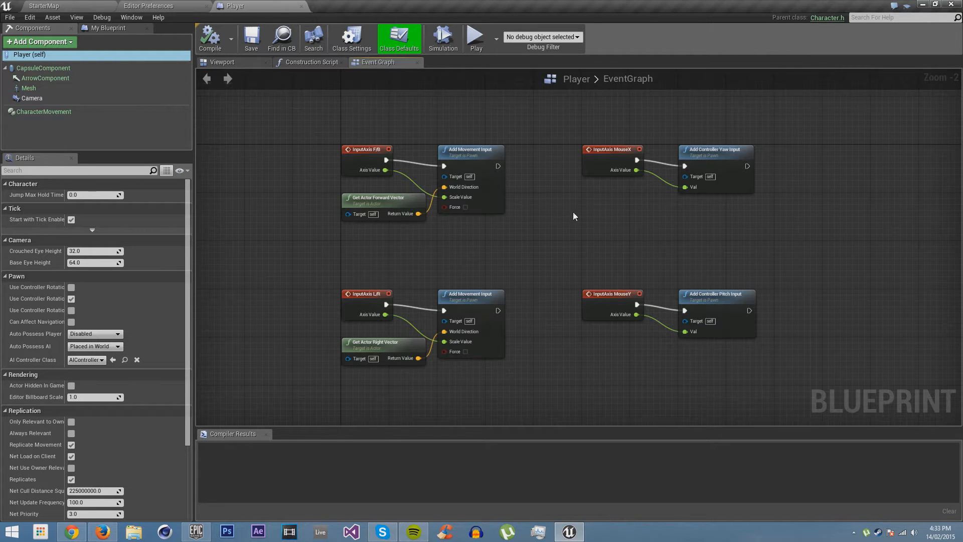
{"action": "mouse_move", "coordinate": [636, 206]}
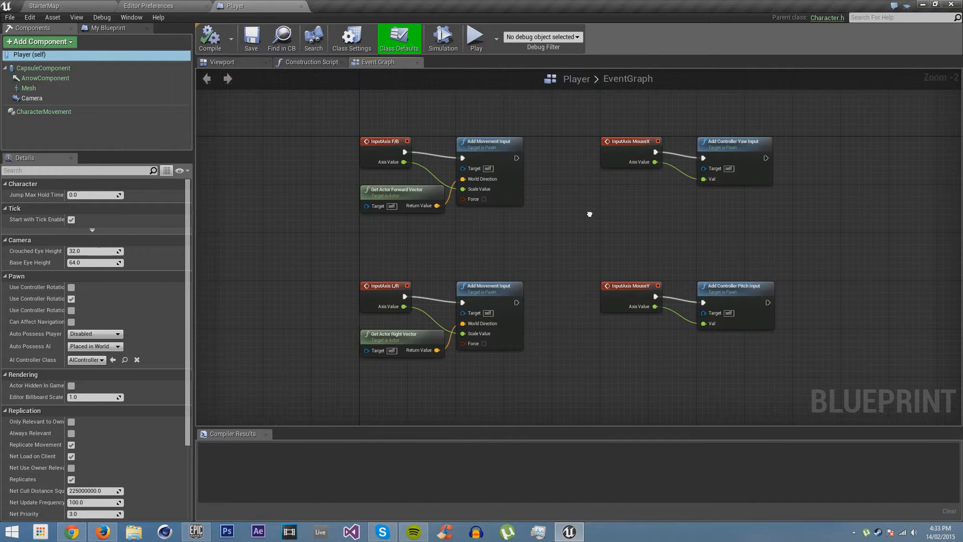
{"action": "mouse_move", "coordinate": [587, 218]}
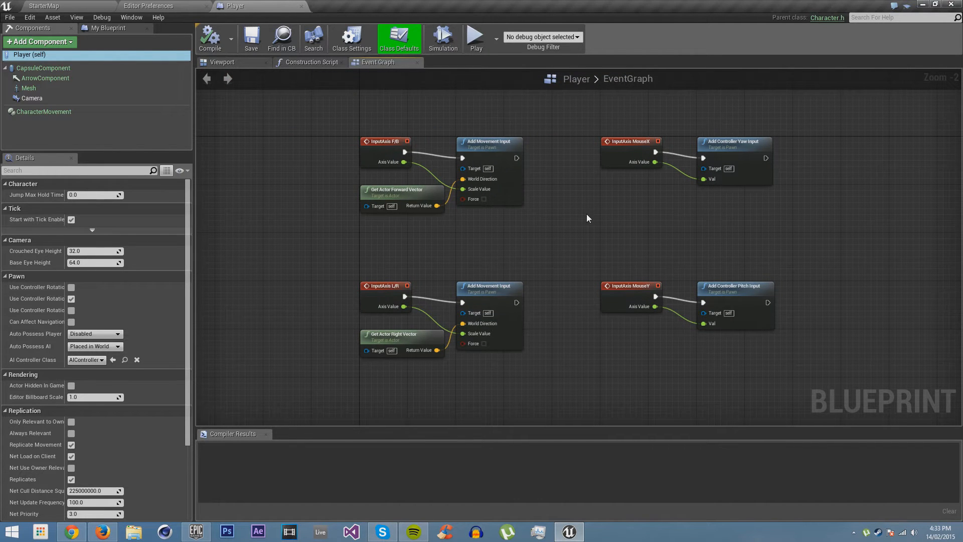
{"action": "mouse_move", "coordinate": [44, 112]}
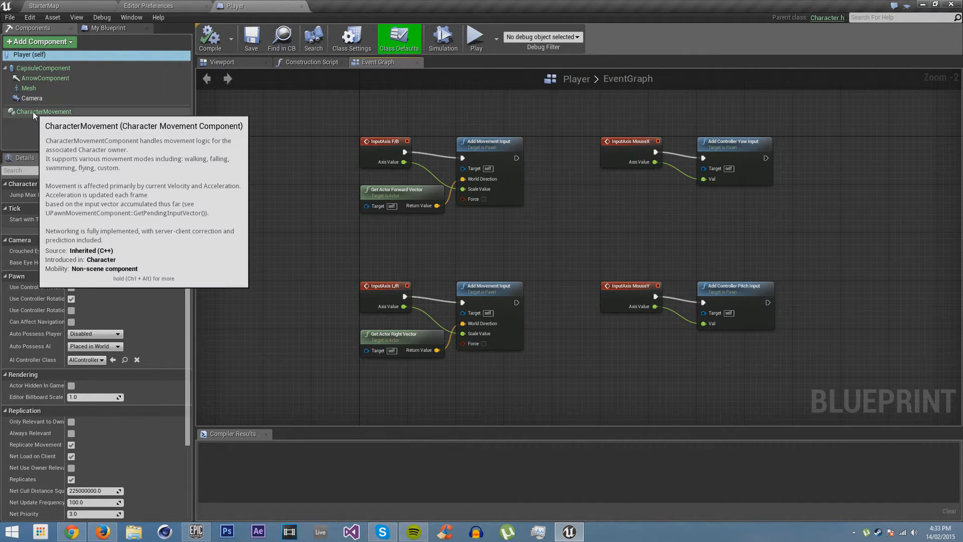
{"action": "left_click", "coordinate": [43, 111]}
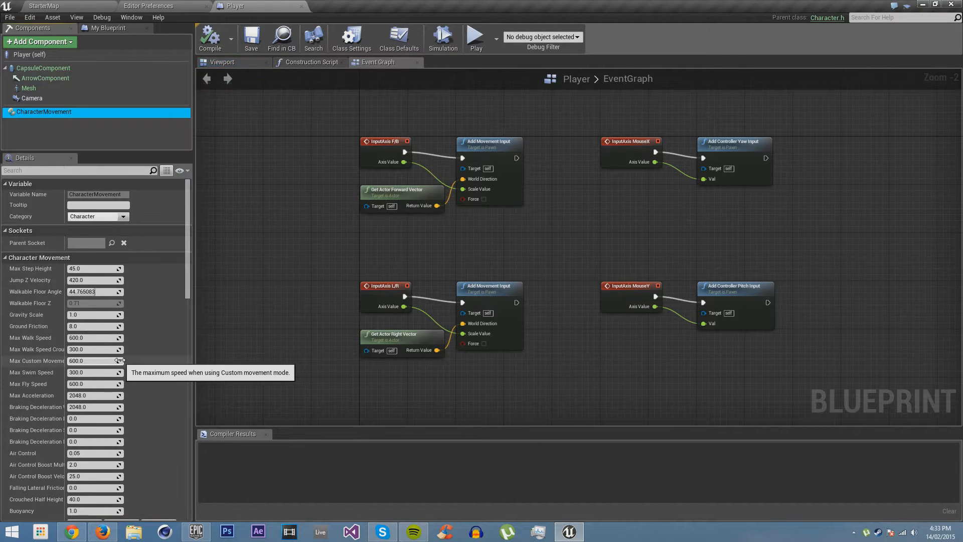
{"action": "scroll", "scroll_direction": "down", "scroll_amount": 3}
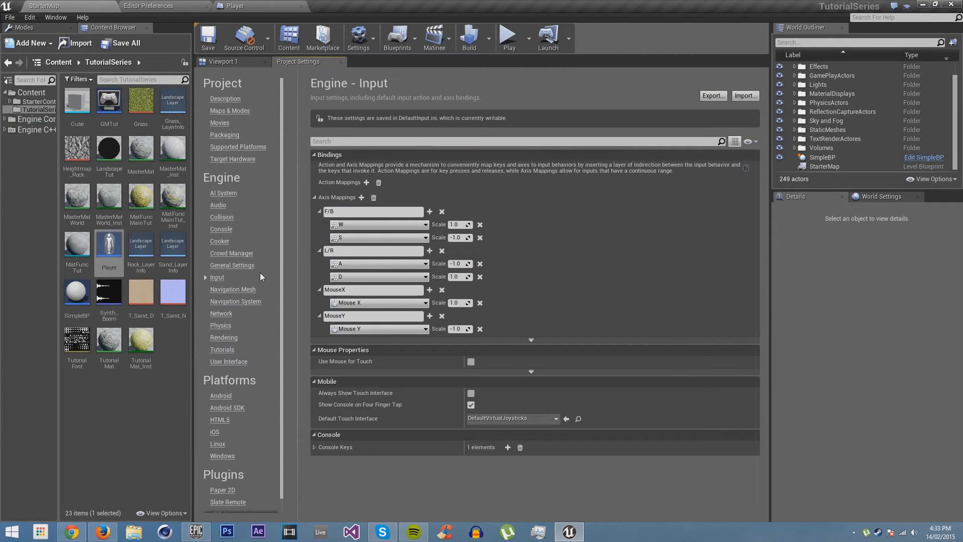
{"action": "mouse_move", "coordinate": [366, 182]}
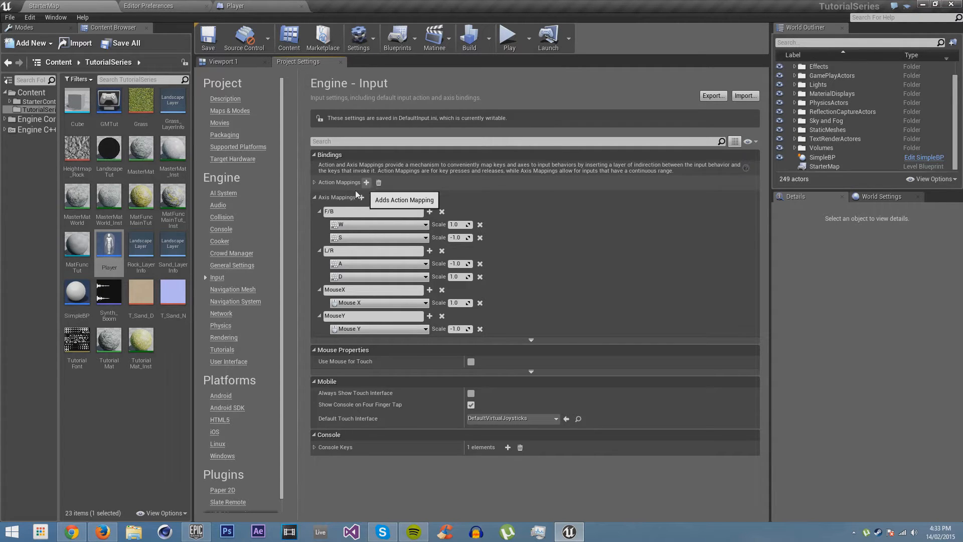
Create a Crouch action mapping bound to Left Ctrl and C, then return to Player
{"action": "left_click", "coordinate": [366, 183]}
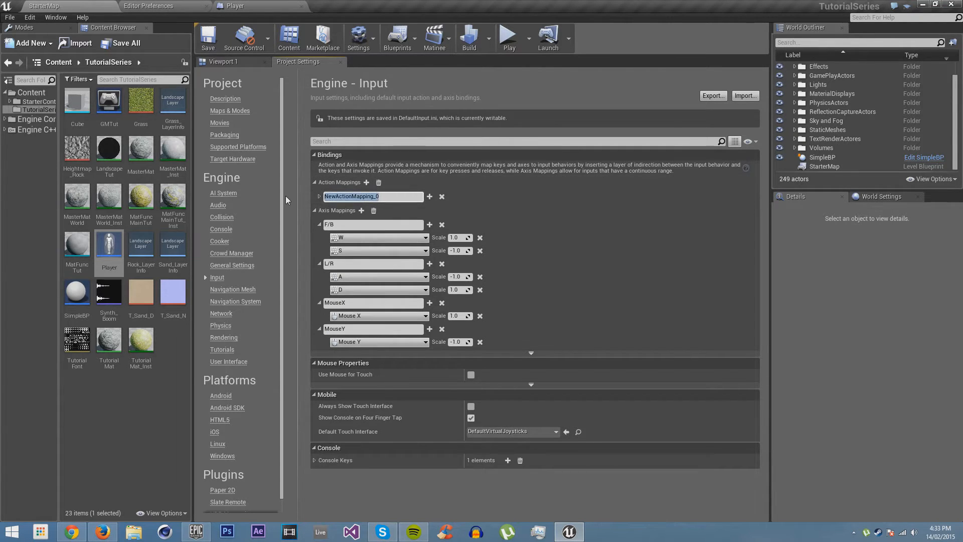
{"action": "type", "text": "Crouch"}
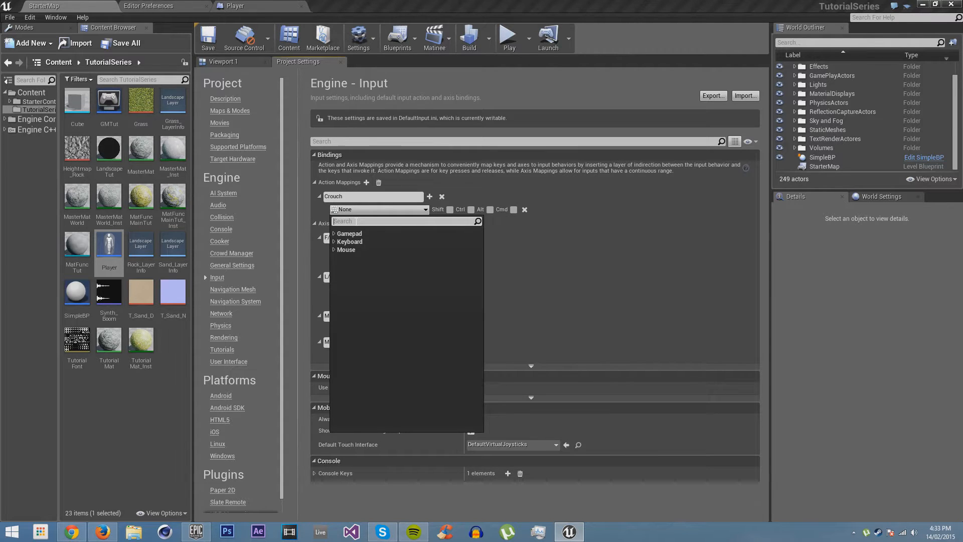
{"action": "type", "text": "left ctrl"}
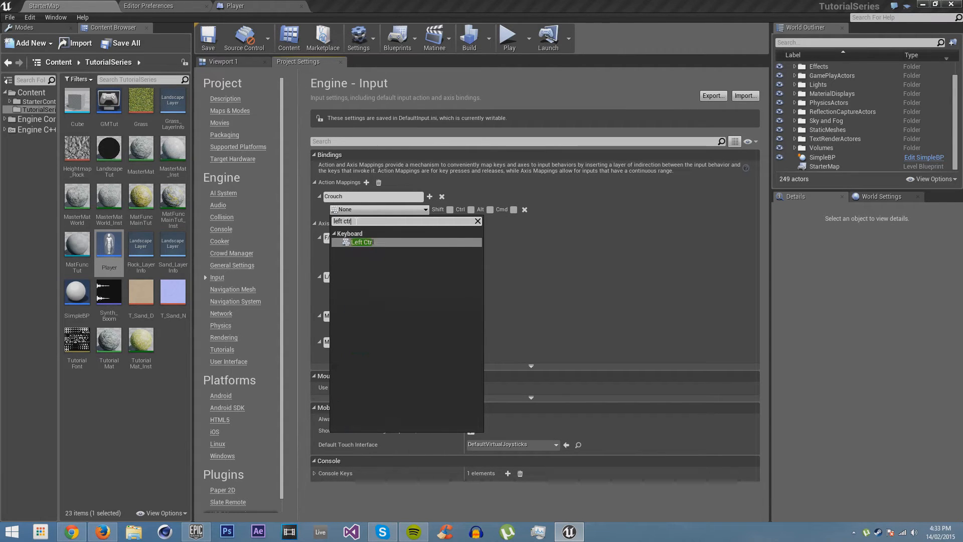
{"action": "left_click", "coordinate": [361, 242]}
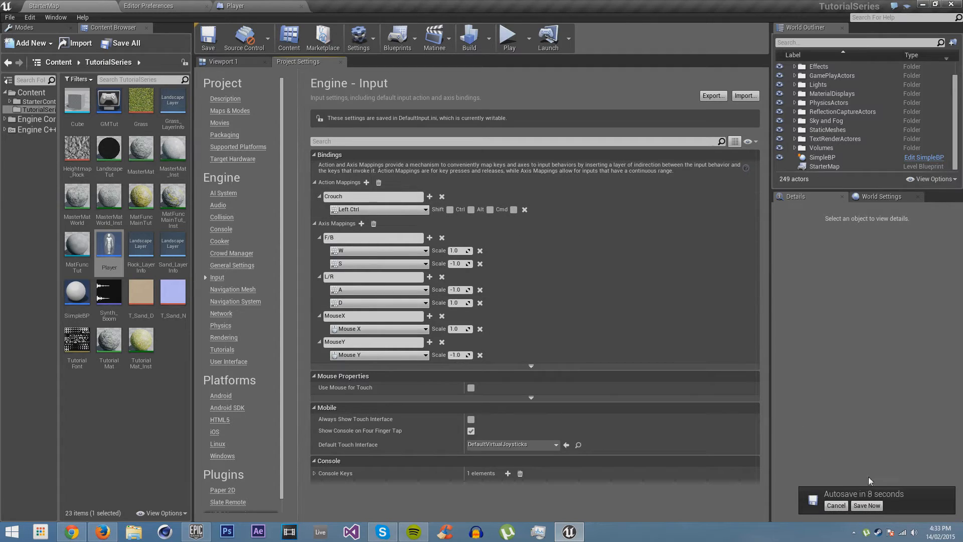
{"action": "left_click", "coordinate": [429, 196]}
{"action": "type", "text": "c"}
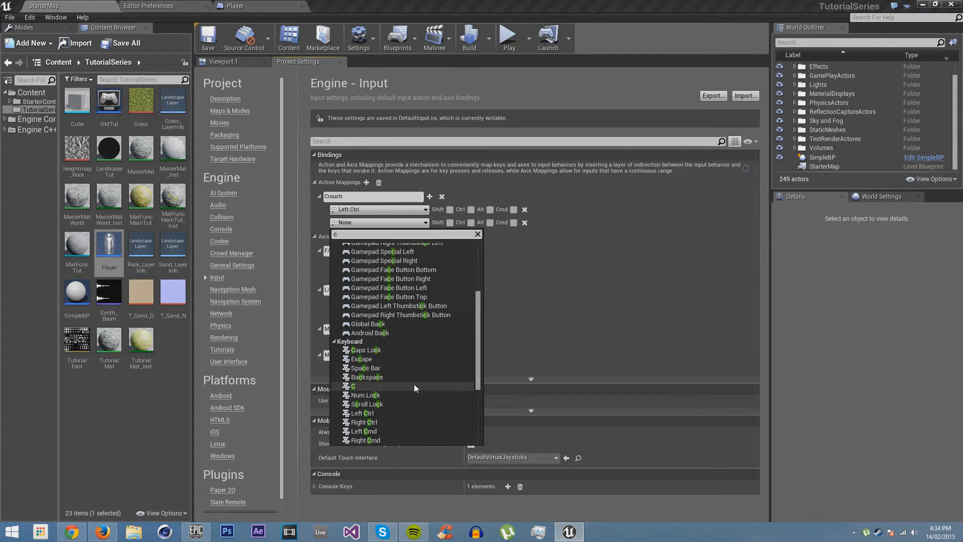
{"action": "left_click", "coordinate": [354, 385]}
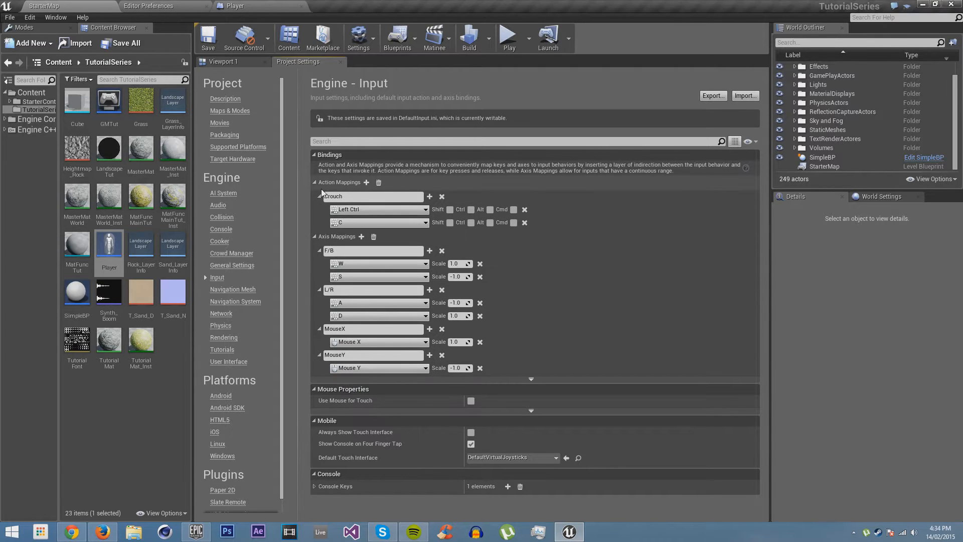
{"action": "left_click", "coordinate": [237, 5]}
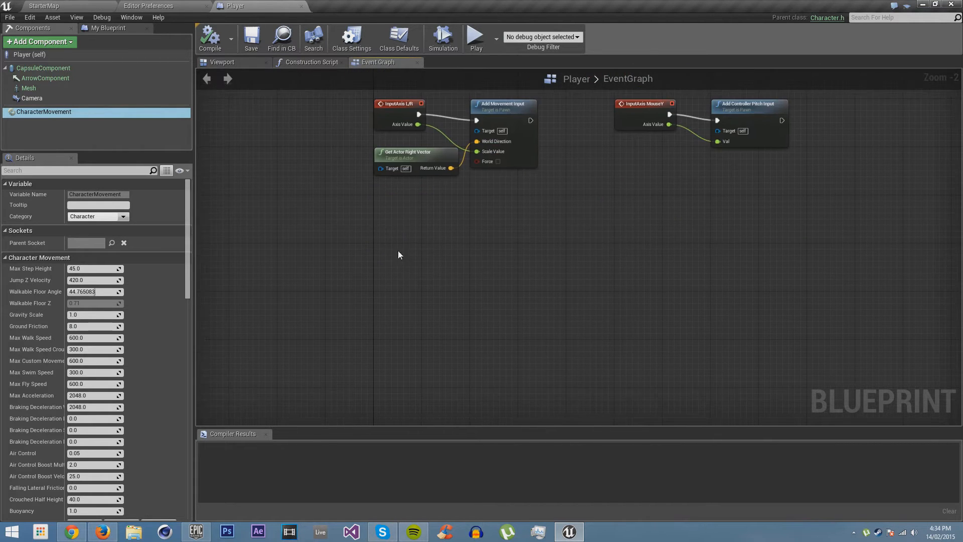
Add an InputAction Crouch event whose Pressed calls Crouch, then compile the blueprint
{"action": "right_click", "coordinate": [398, 250]}
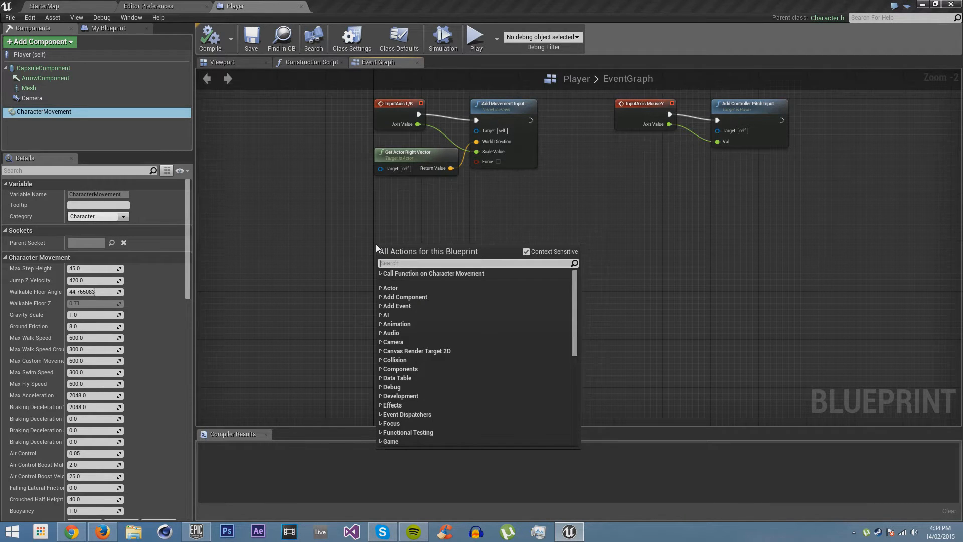
{"action": "type", "text": "crouch"}
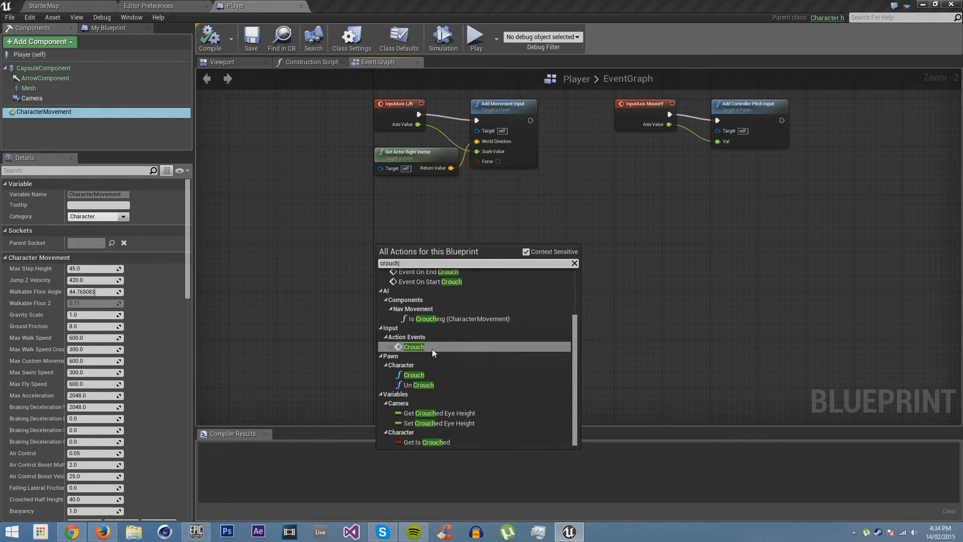
{"action": "left_click", "coordinate": [414, 347]}
{"action": "type", "text": "crou"}
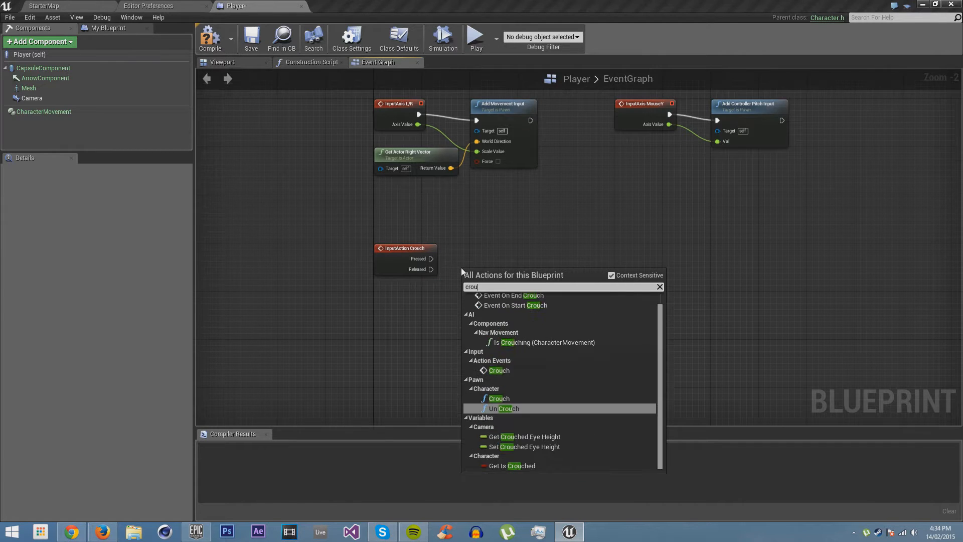
{"action": "type", "text": "ch"}
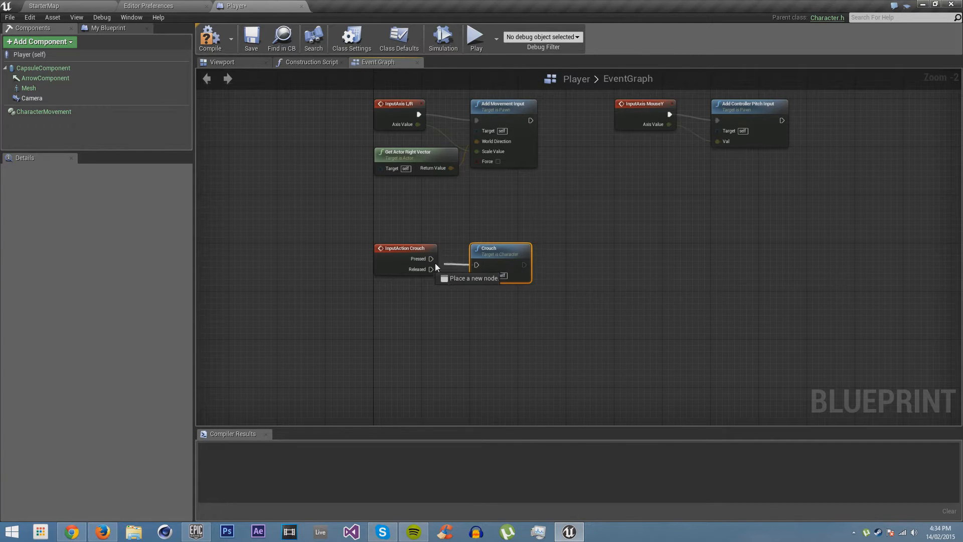
{"action": "left_click", "coordinate": [210, 38]}
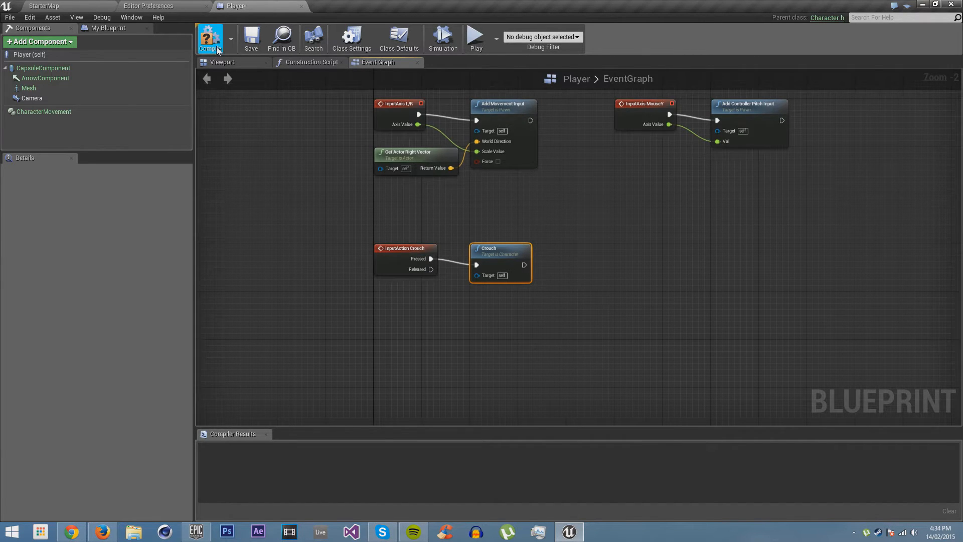
{"action": "left_click", "coordinate": [210, 38]}
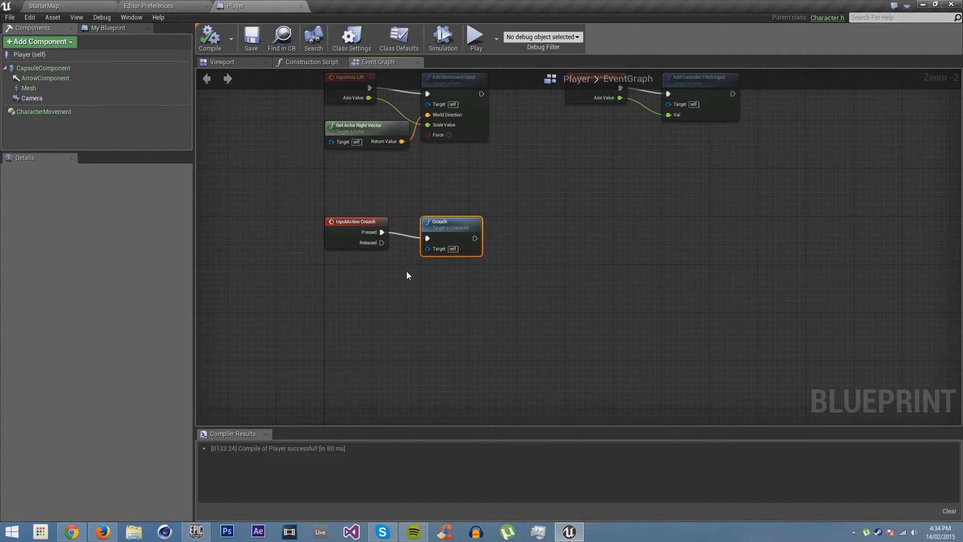
{"action": "mouse_move", "coordinate": [402, 252]}
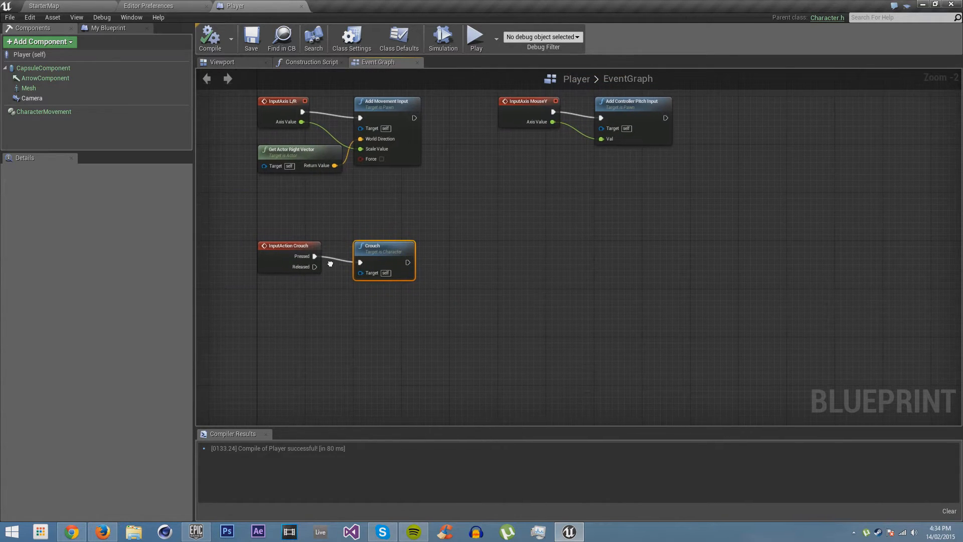
{"action": "mouse_move", "coordinate": [320, 258]}
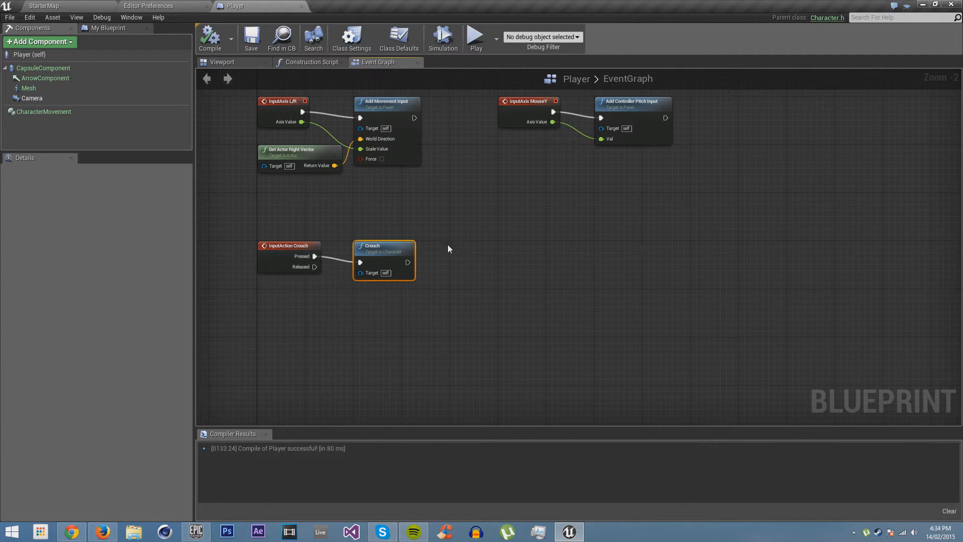
{"action": "mouse_move", "coordinate": [369, 254]}
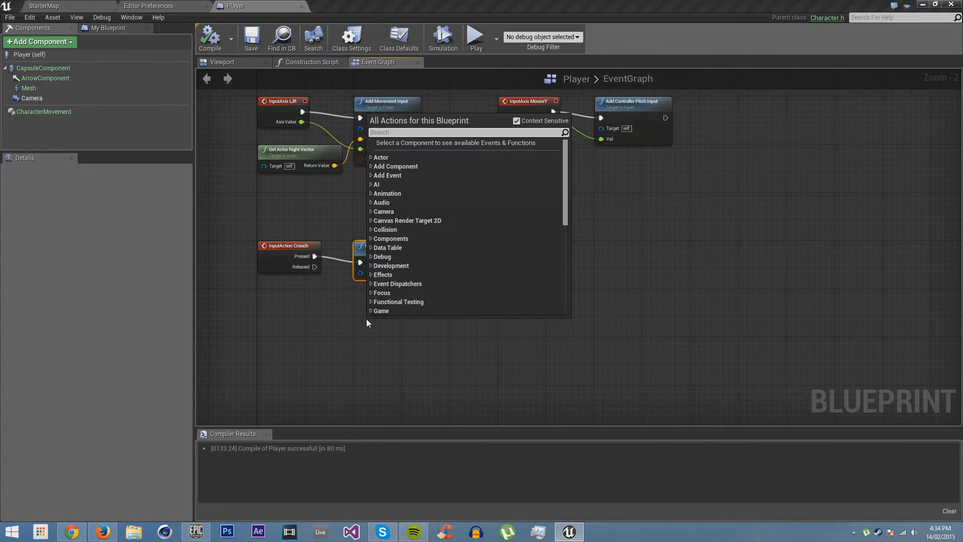
Add Un Crouch, an Is Crouched getter, and a Branch fed by the crouch press
{"action": "type", "text": "uncrou"}
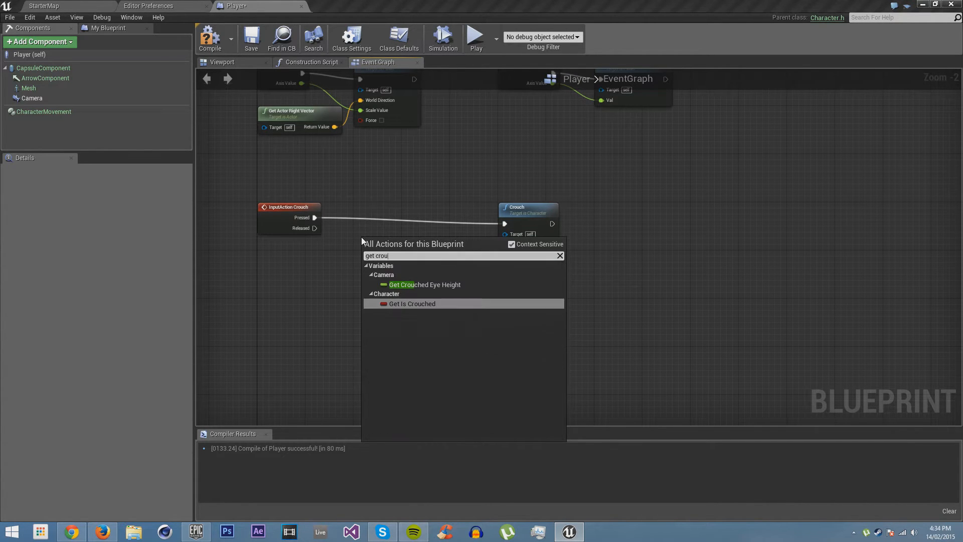
{"action": "left_click", "coordinate": [412, 303]}
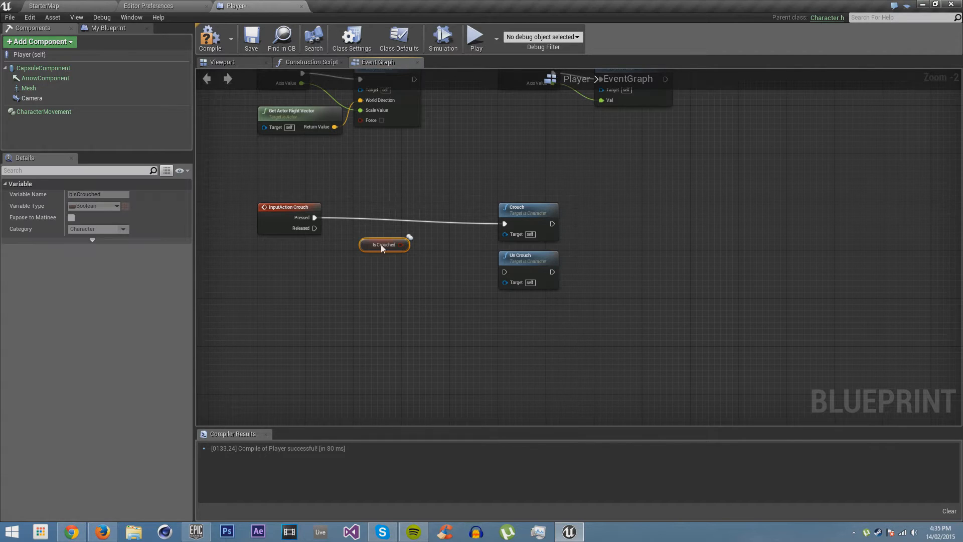
{"action": "left_click_drag", "start_coordinate": [383, 244], "coordinate": [282, 256]}
{"action": "type", "text": "b"}
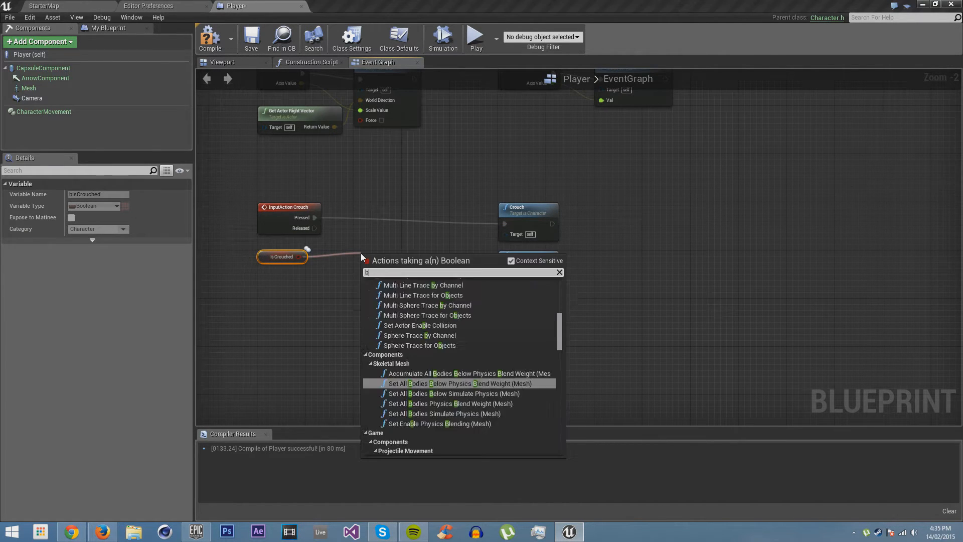
{"action": "type", "text": "ranch"}
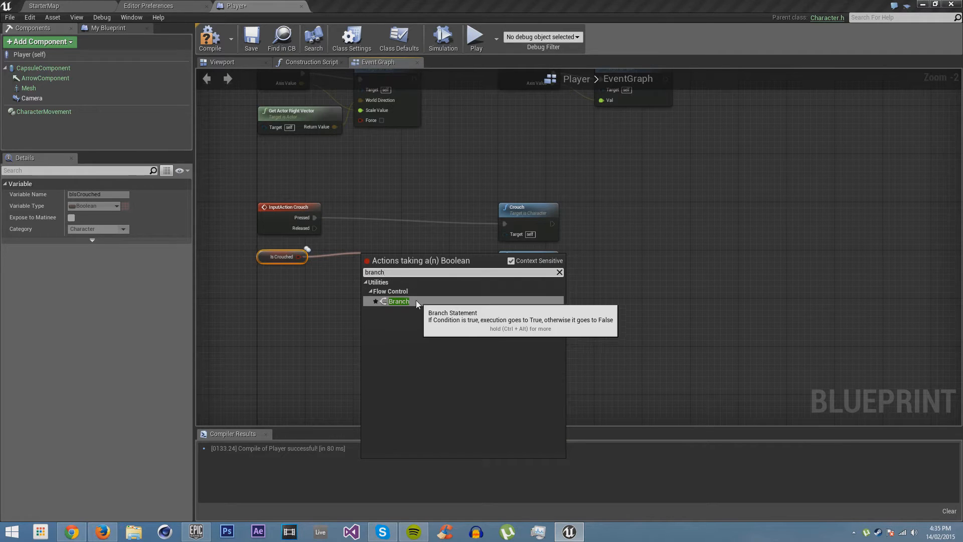
{"action": "left_click", "coordinate": [399, 301]}
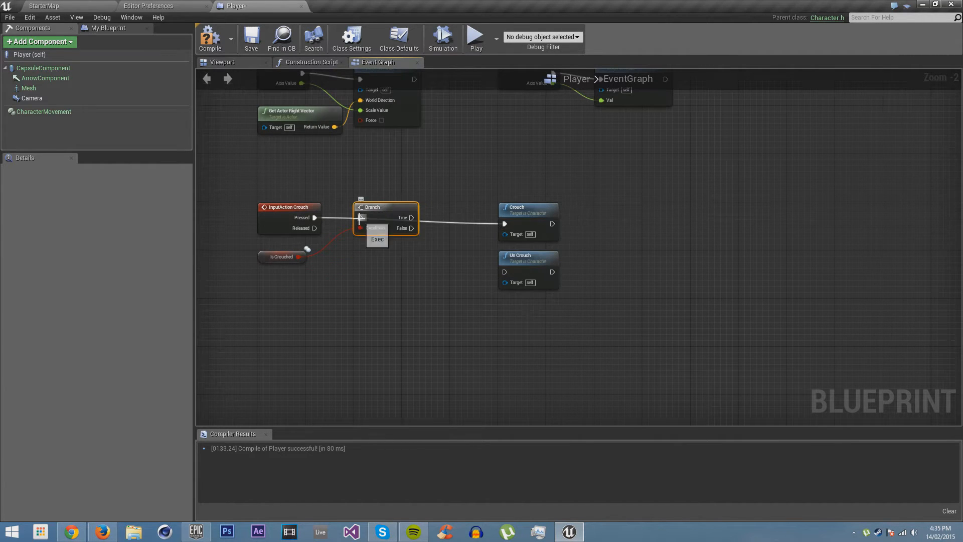
{"action": "mouse_move", "coordinate": [271, 263]}
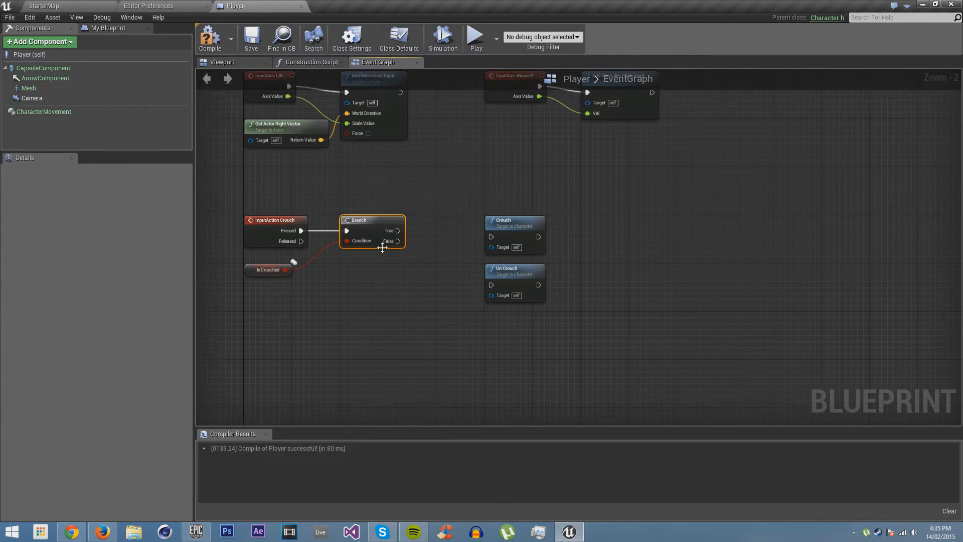
{"action": "mouse_move", "coordinate": [271, 264]}
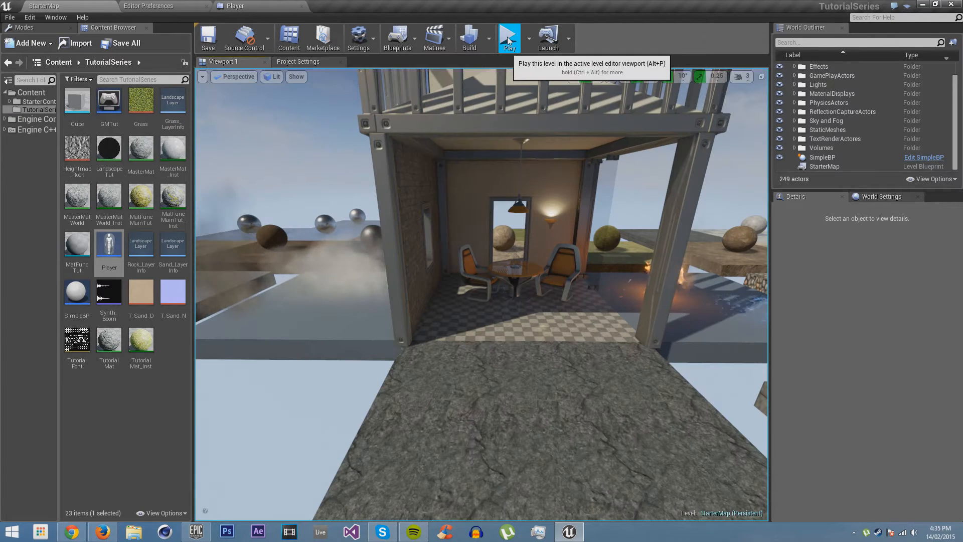
Play-test crouching, then set Collapse_Cue's Volume Multiplier to 0.2 in the Audio folder
{"action": "left_click", "coordinate": [508, 36]}
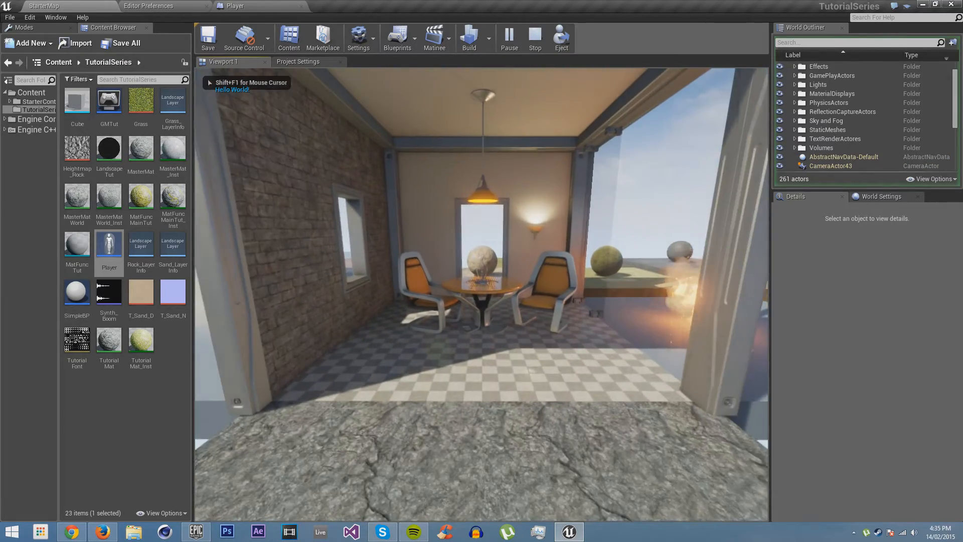
{"action": "left_click", "coordinate": [534, 37]}
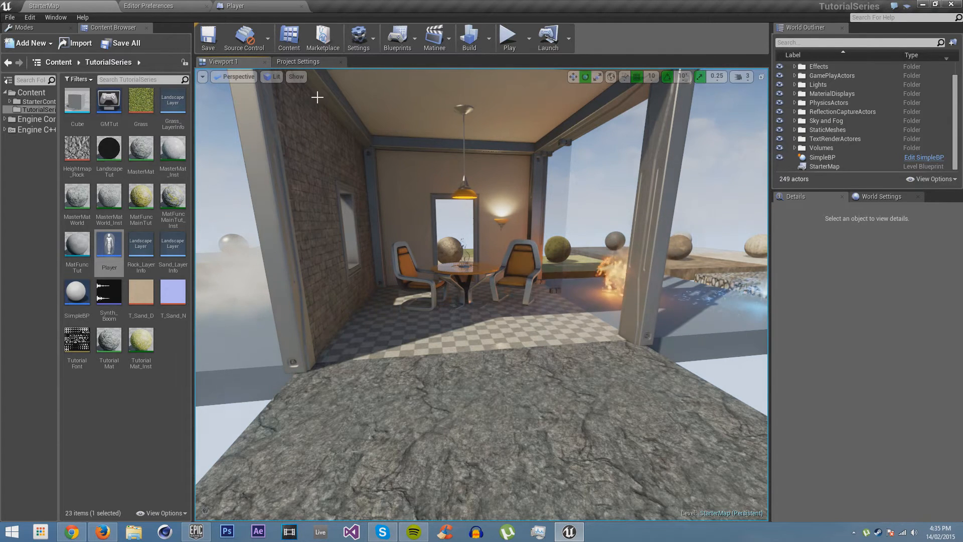
{"action": "mouse_move", "coordinate": [343, 159]}
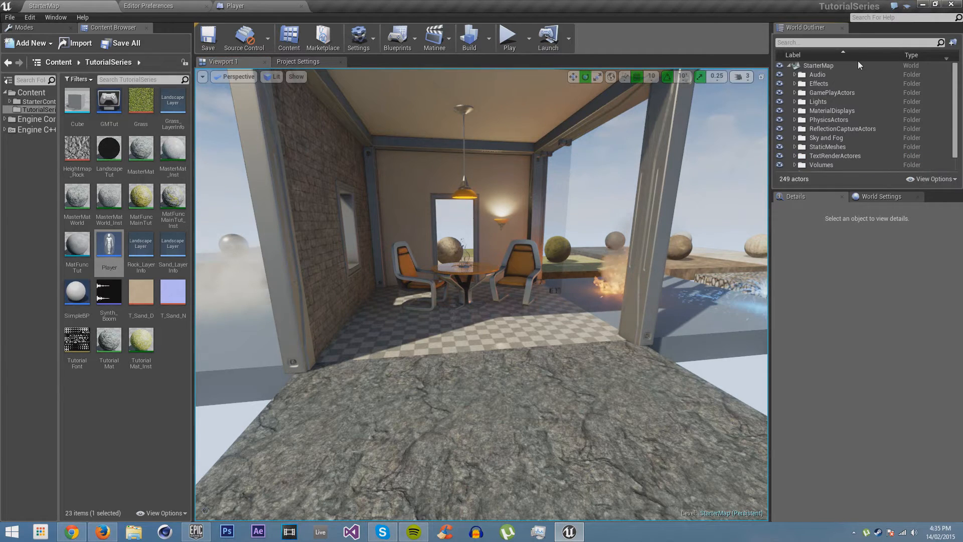
{"action": "left_click", "coordinate": [795, 74]}
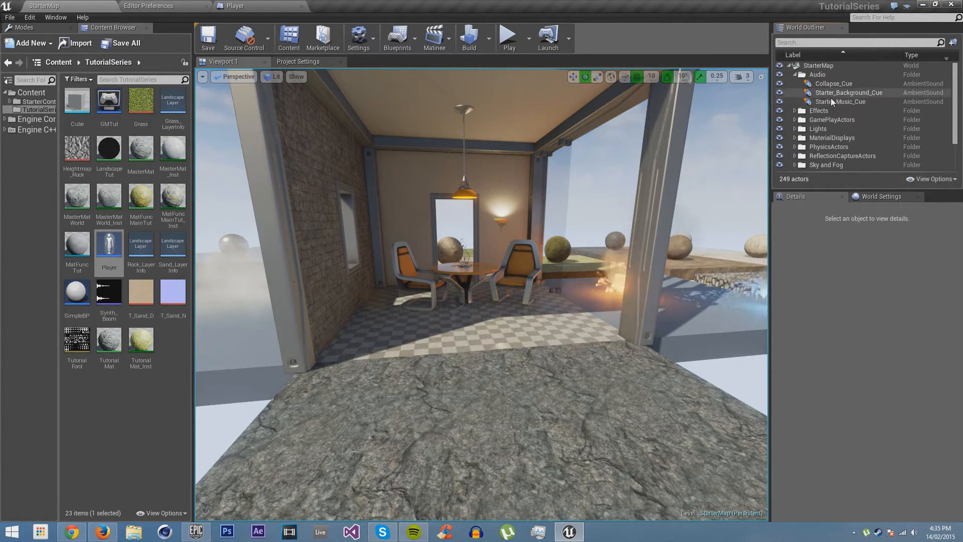
{"action": "left_click", "coordinate": [843, 102]}
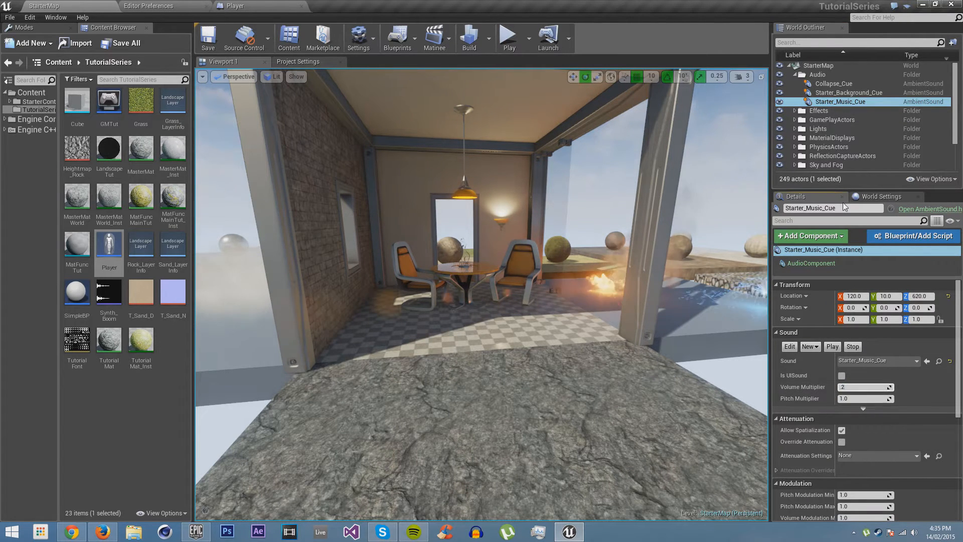
{"action": "left_click", "coordinate": [849, 92]}
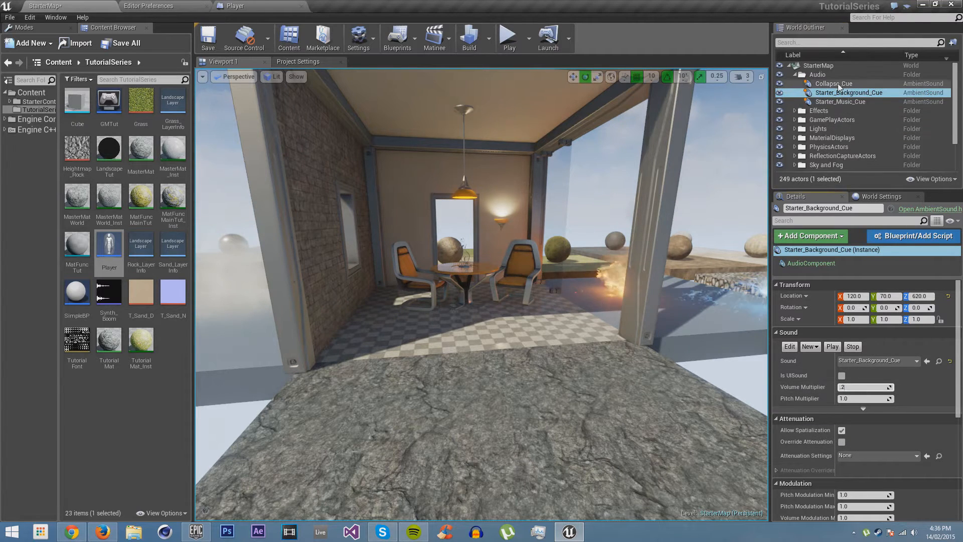
{"action": "left_click", "coordinate": [834, 83]}
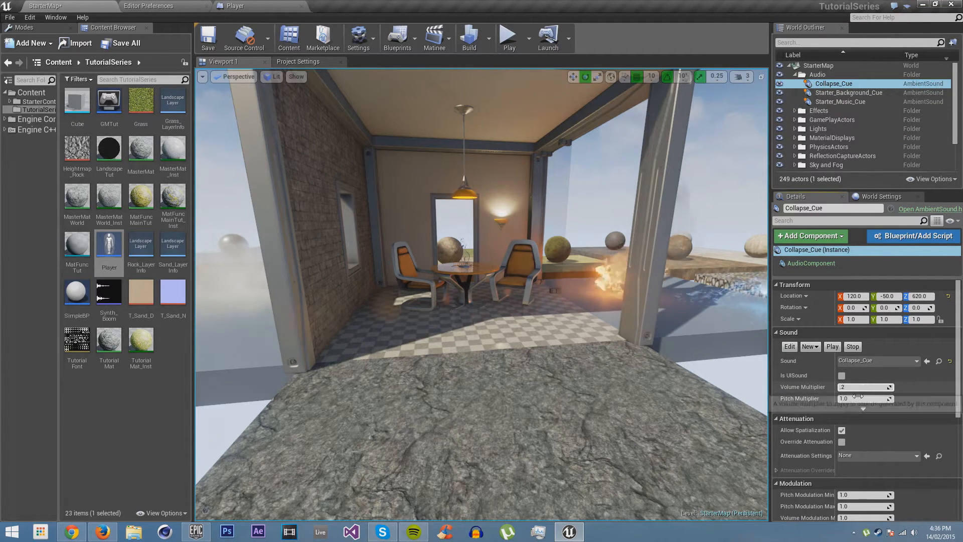
{"action": "left_click", "coordinate": [508, 36]}
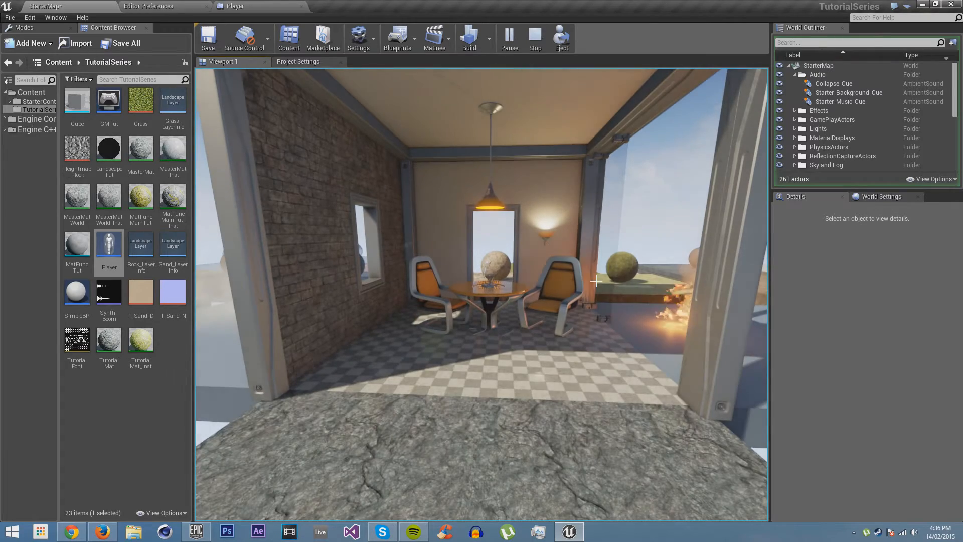
{"action": "left_click", "coordinate": [833, 83]}
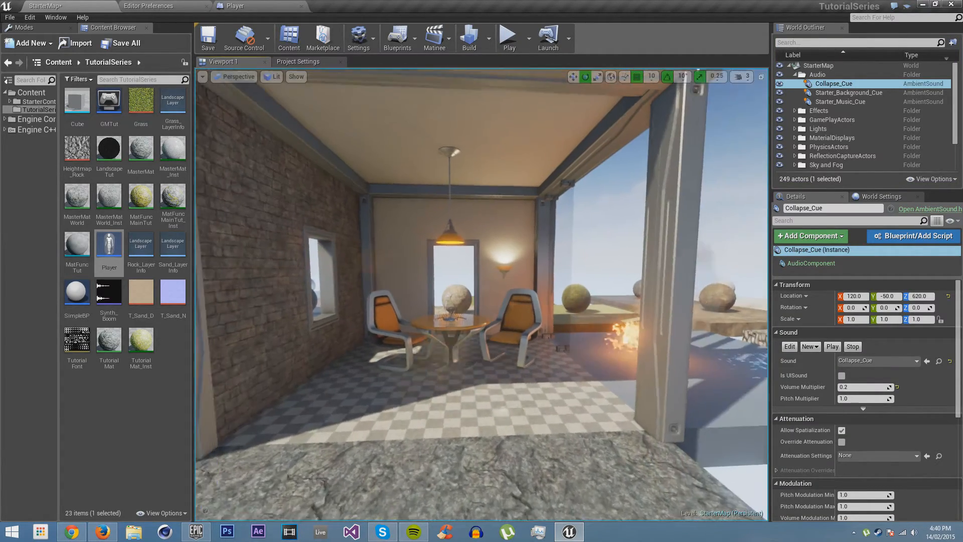
Tick Can Crouch in CharacterMovement's Movement Capabilities and recompile the Player blueprint
{"action": "left_click", "coordinate": [236, 6]}
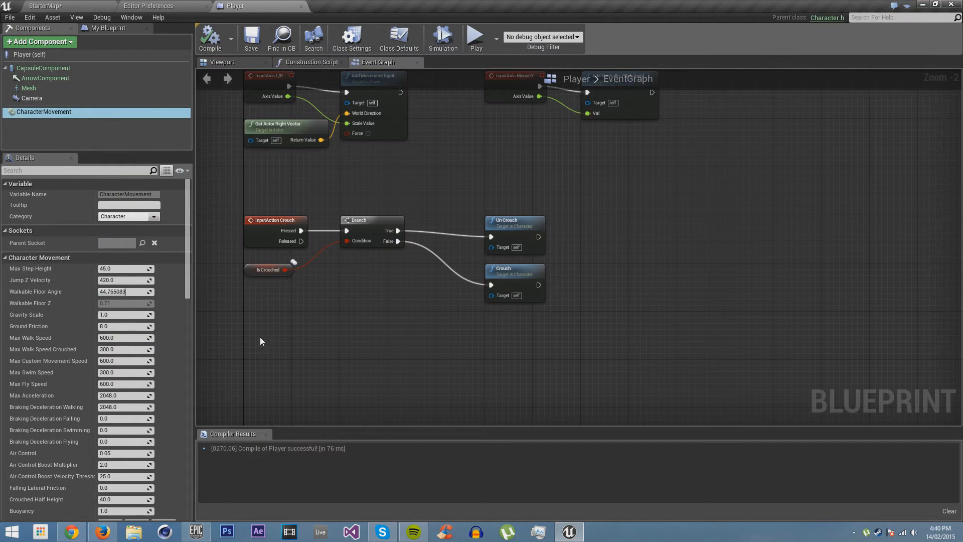
{"action": "mouse_move", "coordinate": [192, 174]}
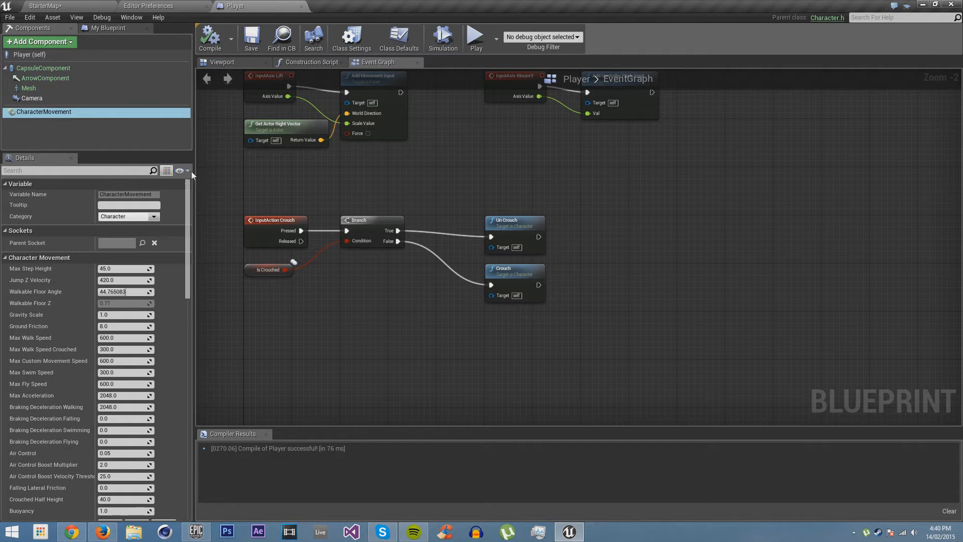
{"action": "scroll", "scroll_direction": "down", "scroll_amount": 3}
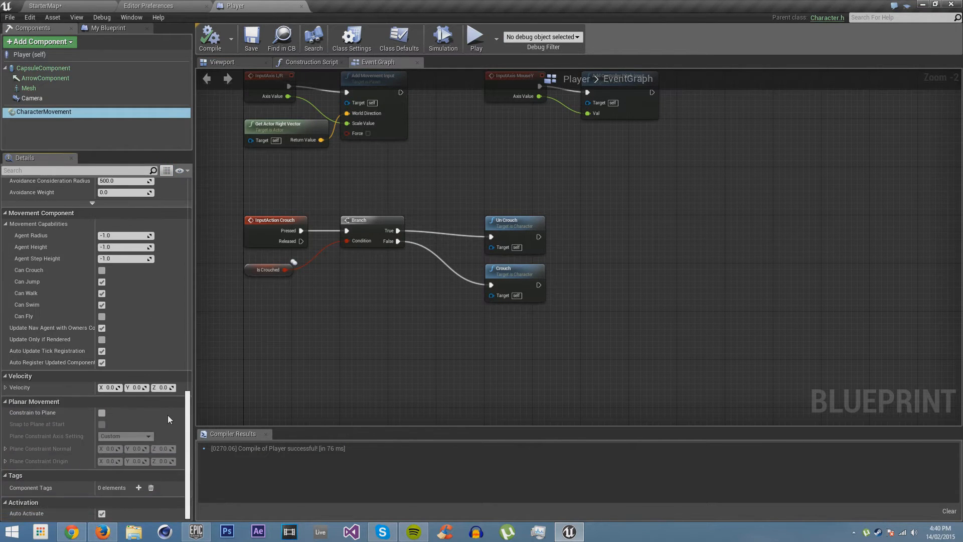
{"action": "mouse_move", "coordinate": [103, 271]}
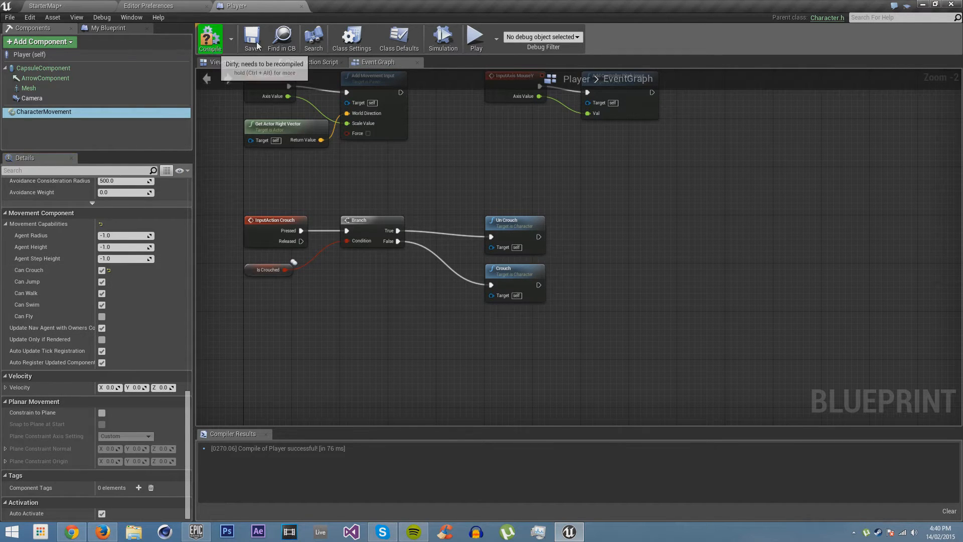
{"action": "left_click", "coordinate": [241, 6]}
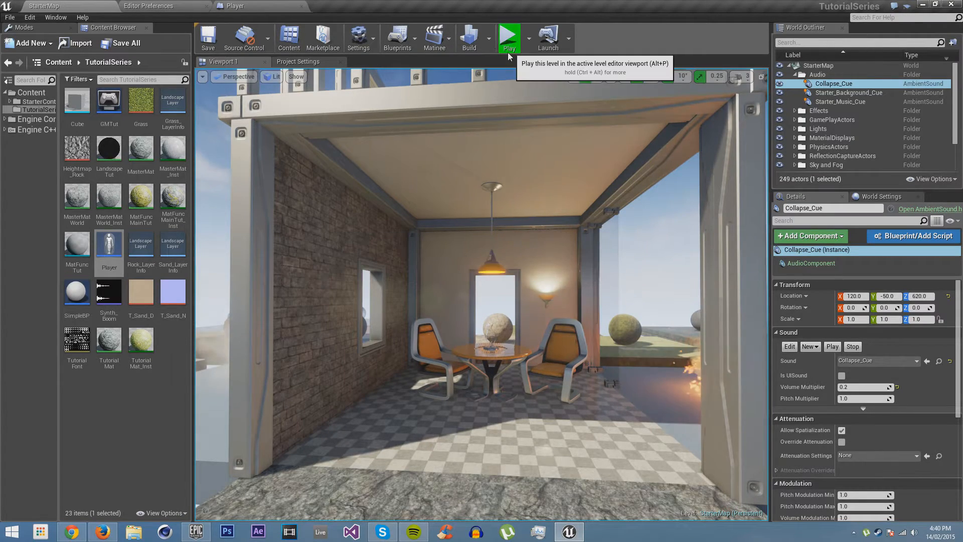
Play-test the level, then place a Cube and scale it into a flat wall
{"action": "left_click", "coordinate": [509, 35]}
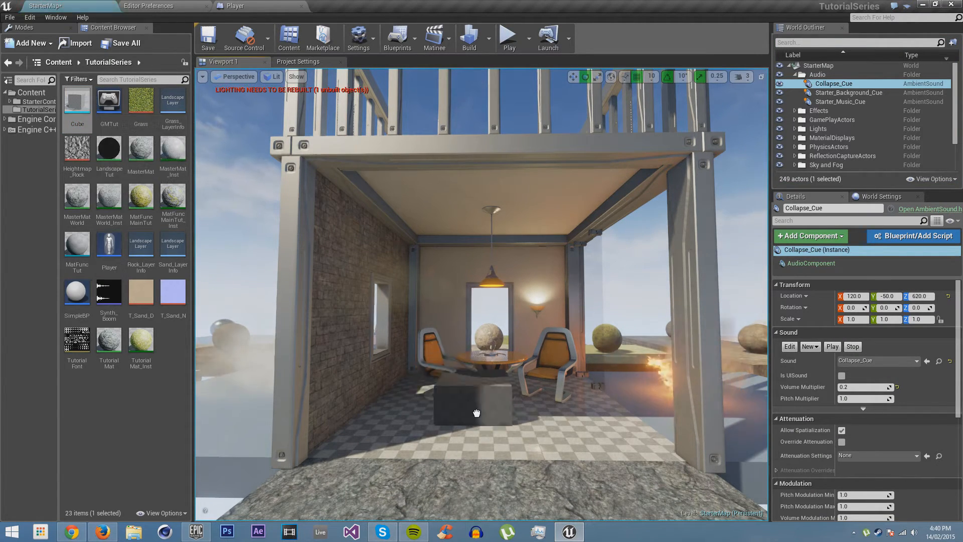
{"action": "left_click", "coordinate": [476, 399]}
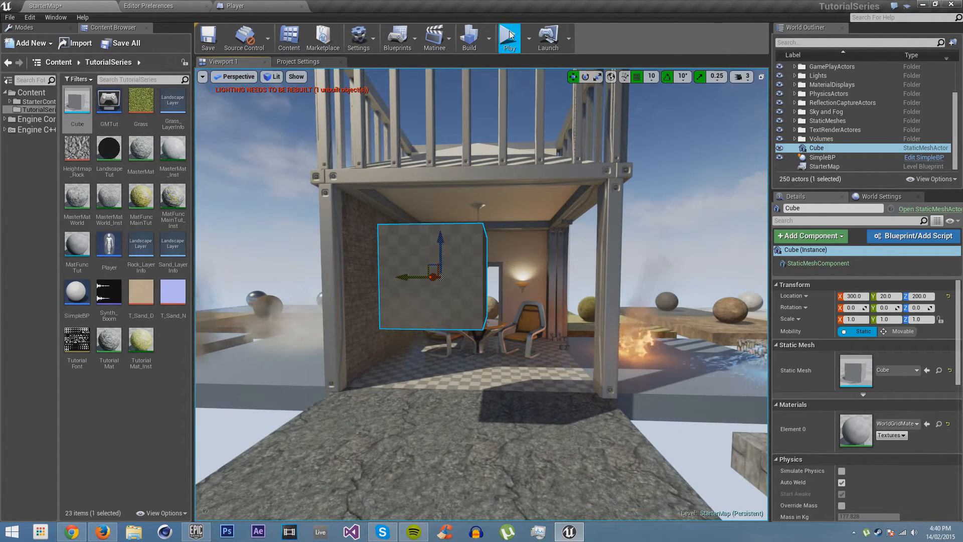
{"action": "left_click", "coordinate": [509, 37]}
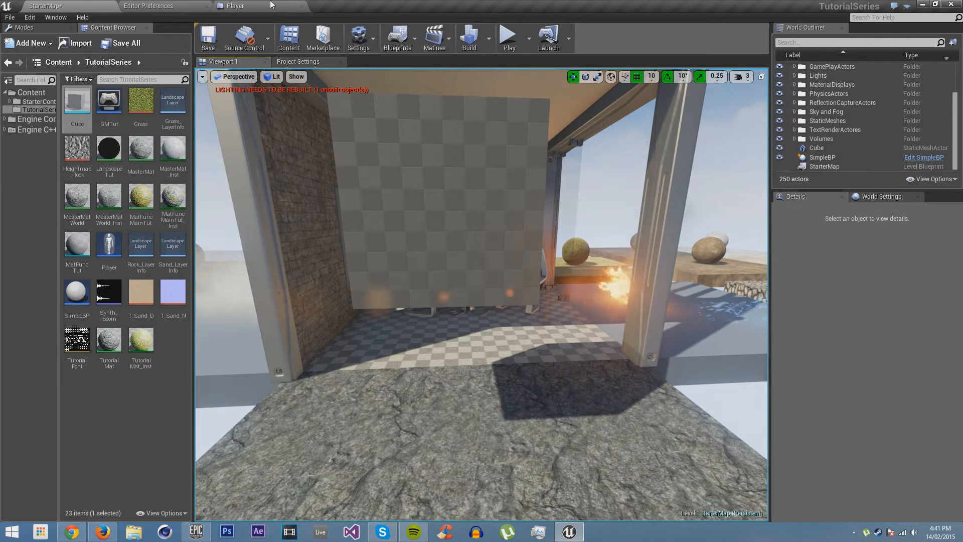
Add a Jump action mapping bound to Space Bar in the project input settings
{"action": "left_click", "coordinate": [299, 61]}
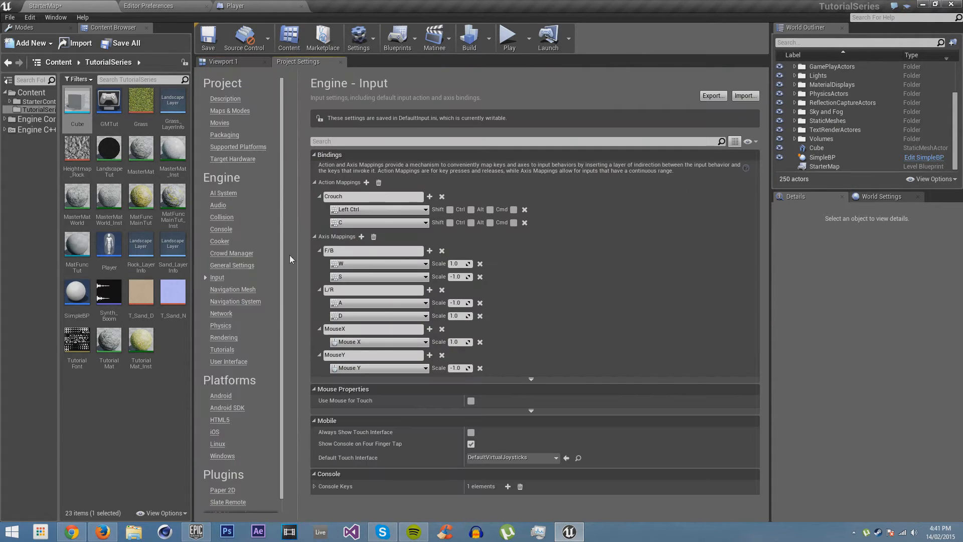
{"action": "left_click", "coordinate": [430, 183]}
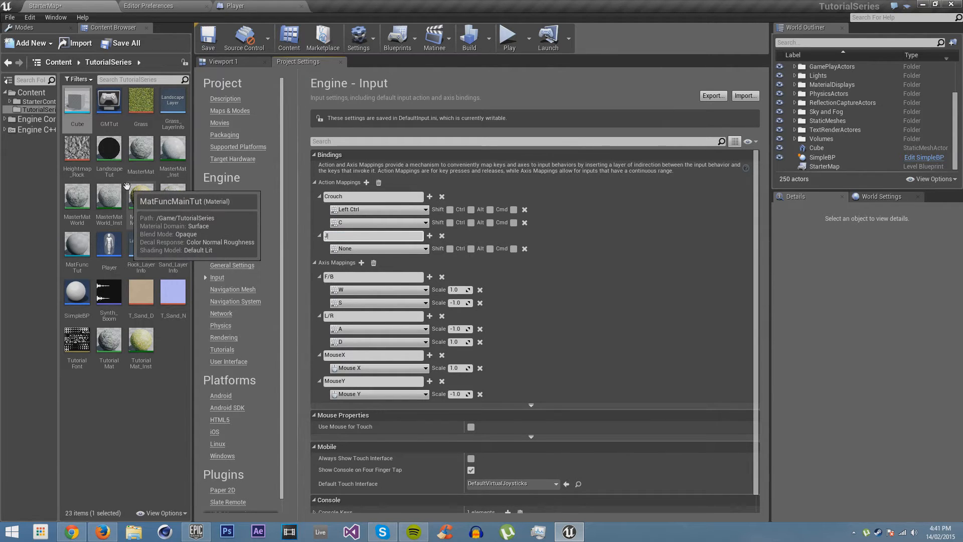
{"action": "type", "text": "Jump"}
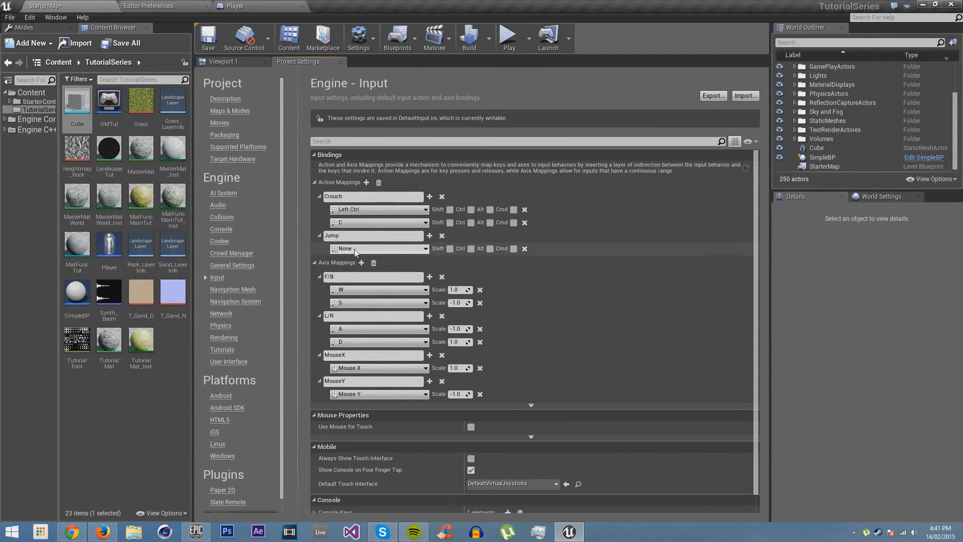
{"action": "type", "text": "space"}
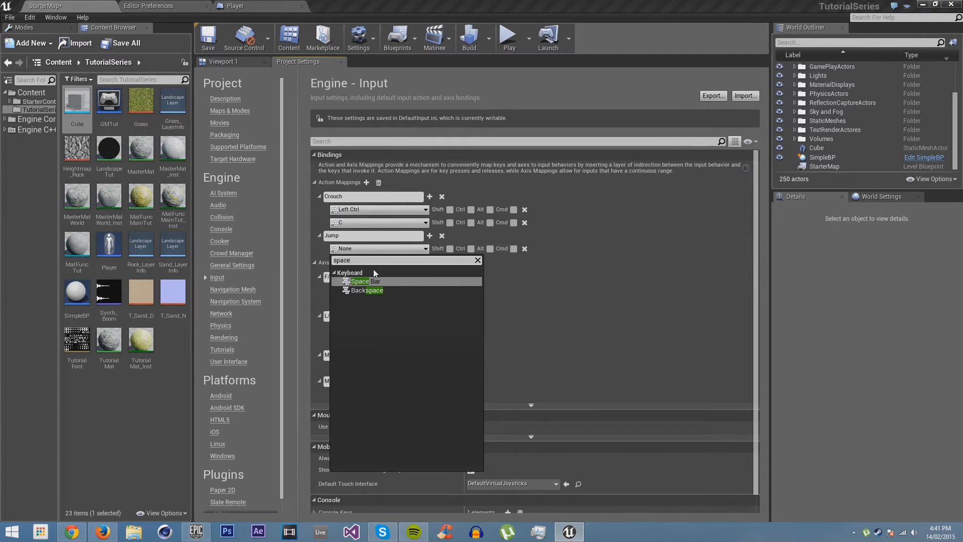
{"action": "left_click", "coordinate": [221, 61]}
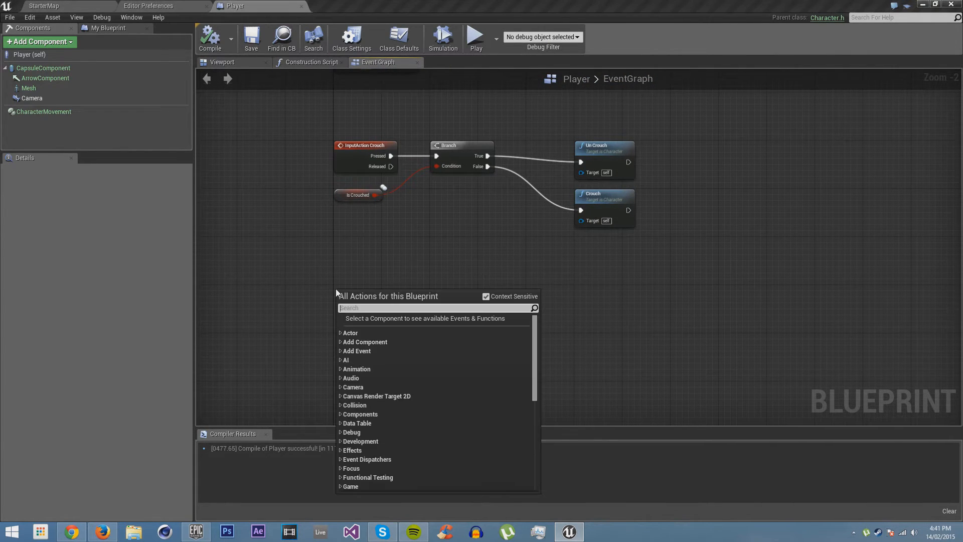
Place an InputAction Jump event and connect its Pressed pin to a Jump call
{"action": "type", "text": "input jum"}
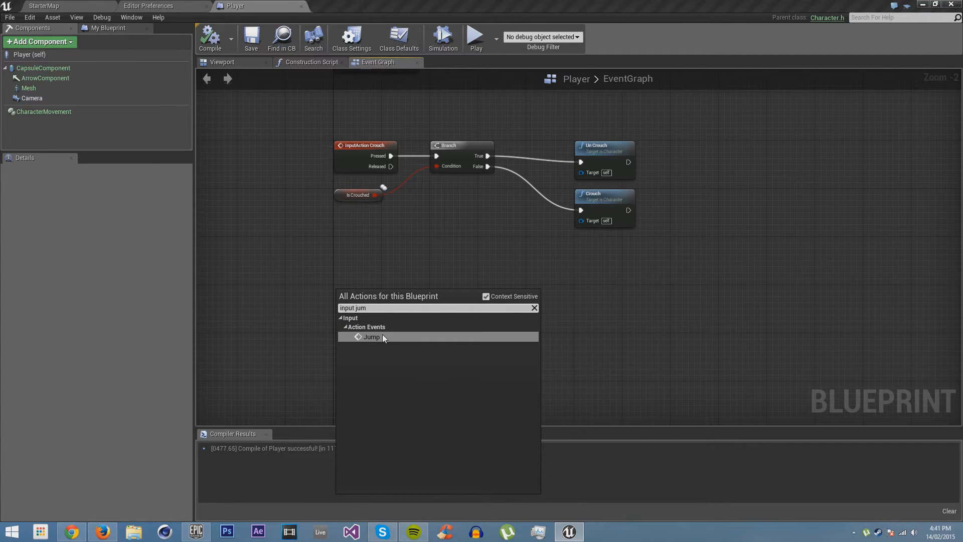
{"action": "left_click", "coordinate": [371, 337]}
{"action": "type", "text": "jump"}
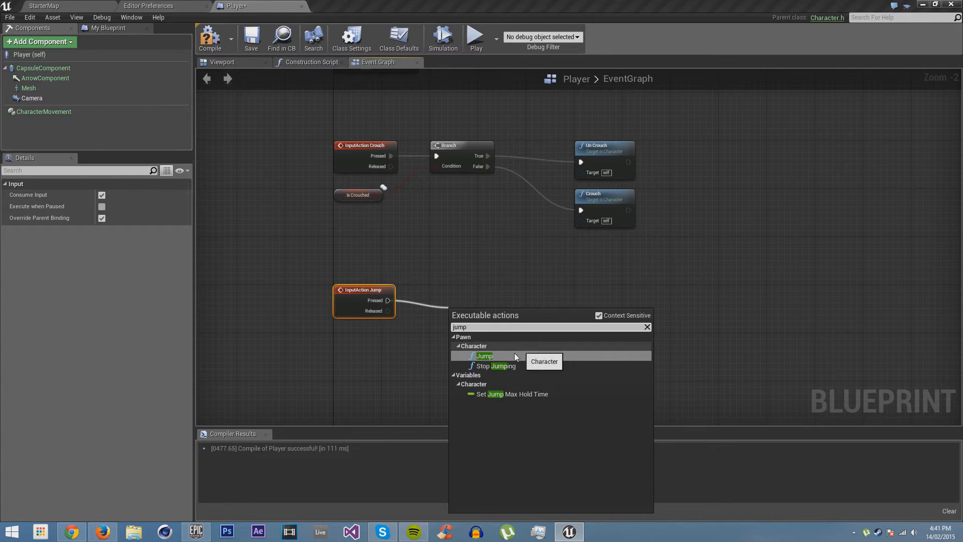
{"action": "left_click", "coordinate": [485, 356]}
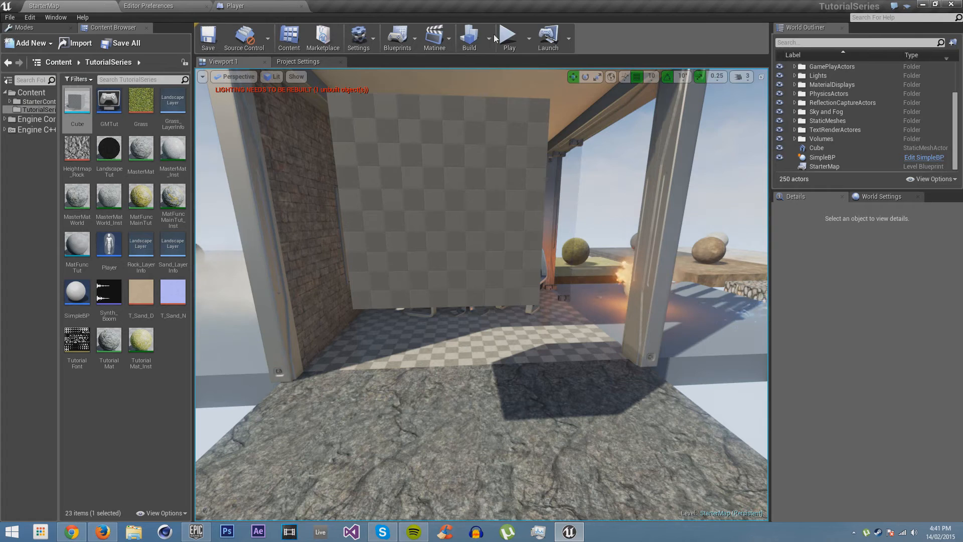
Play-test jumping twice, then save the level and return to the Player blueprint
{"action": "left_click", "coordinate": [509, 36]}
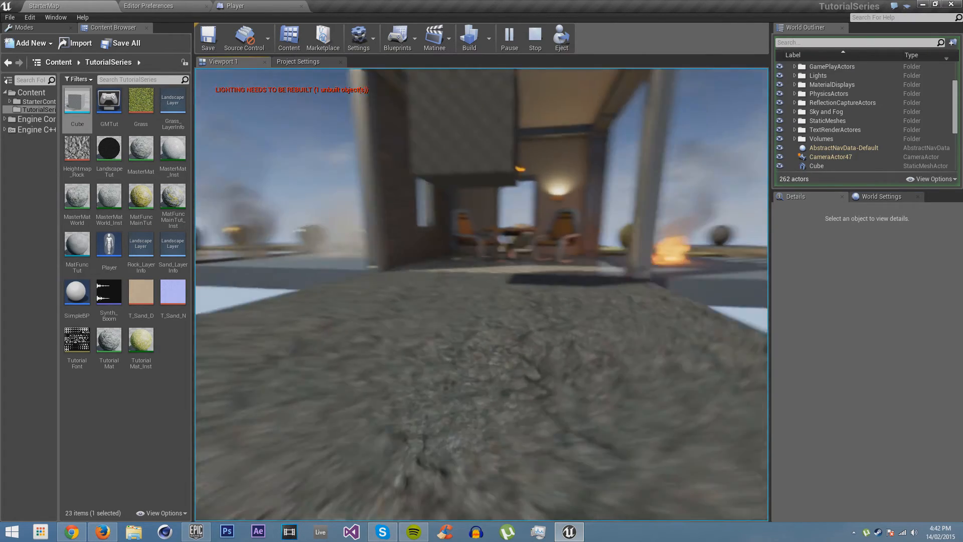
{"action": "left_click", "coordinate": [533, 37]}
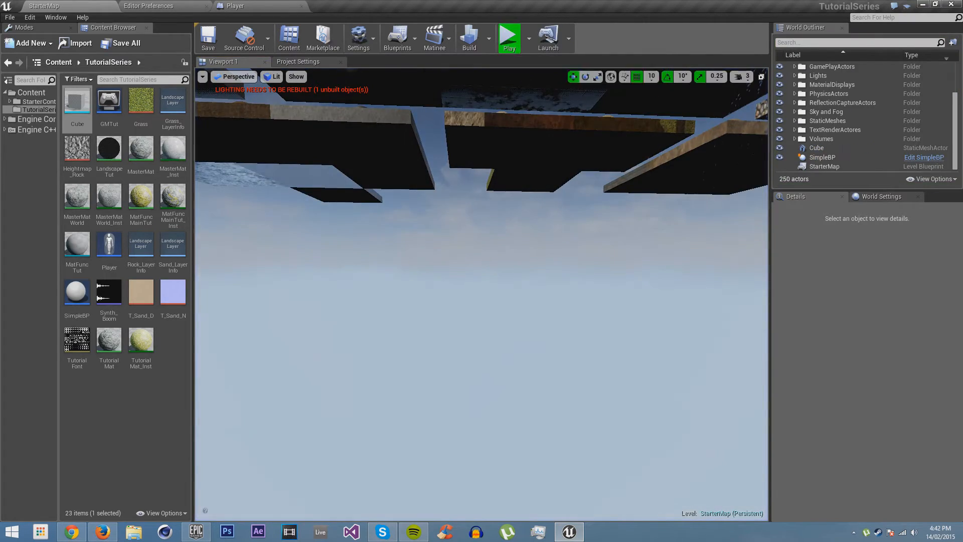
{"action": "left_click", "coordinate": [509, 38]}
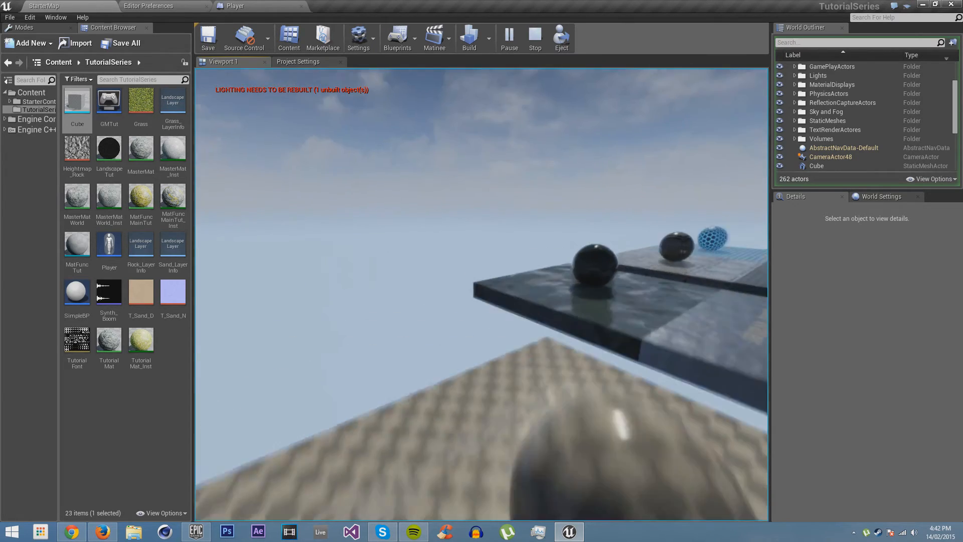
{"action": "left_click", "coordinate": [534, 37]}
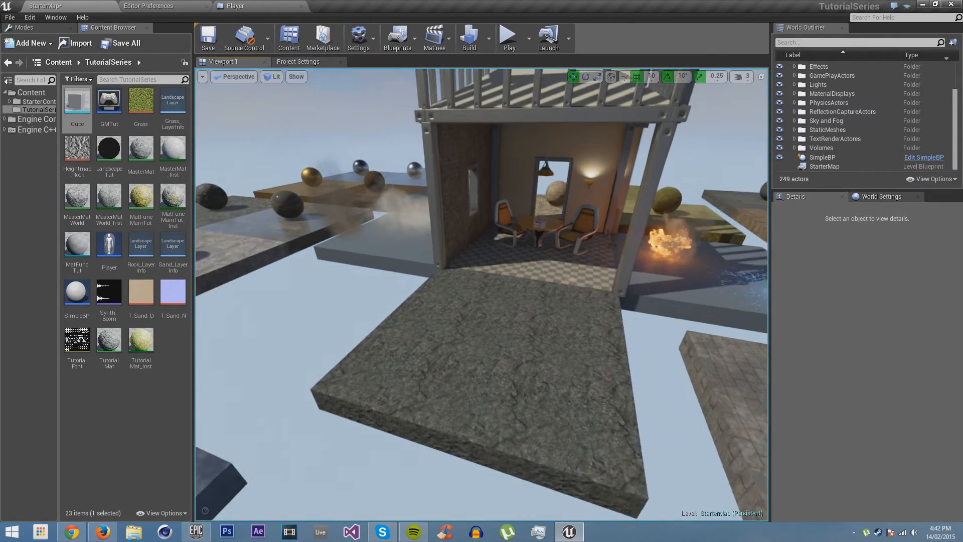
{"action": "left_click", "coordinate": [208, 37]}
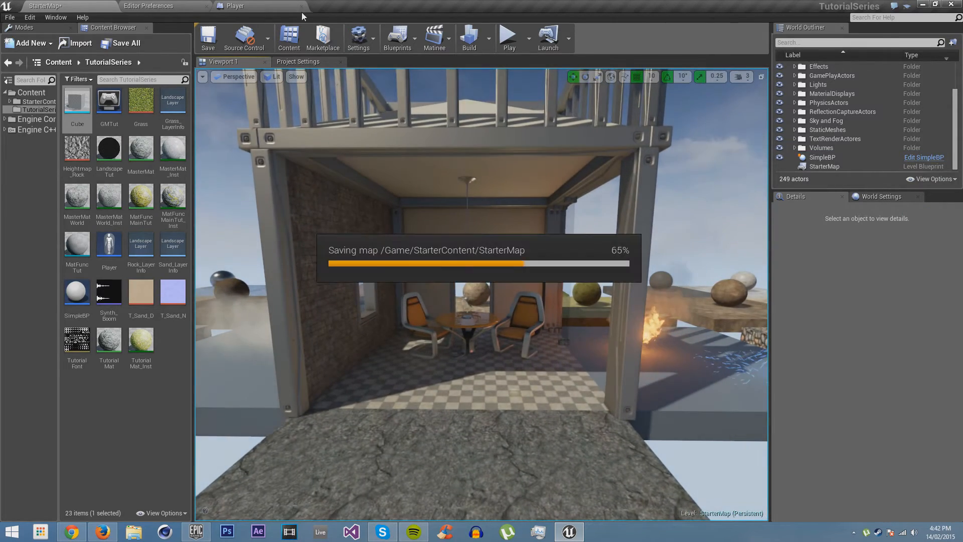
{"action": "left_click", "coordinate": [236, 5]}
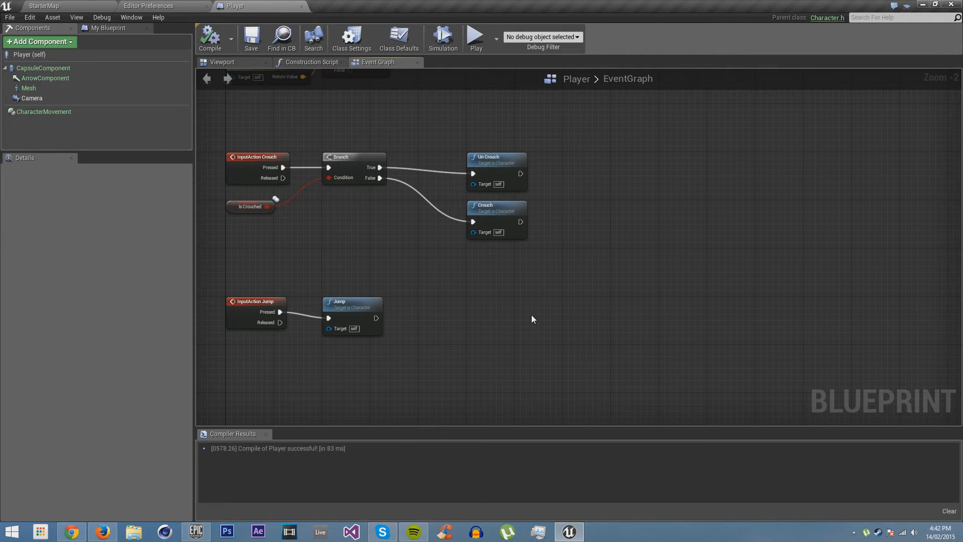
{"action": "mouse_move", "coordinate": [629, 255]}
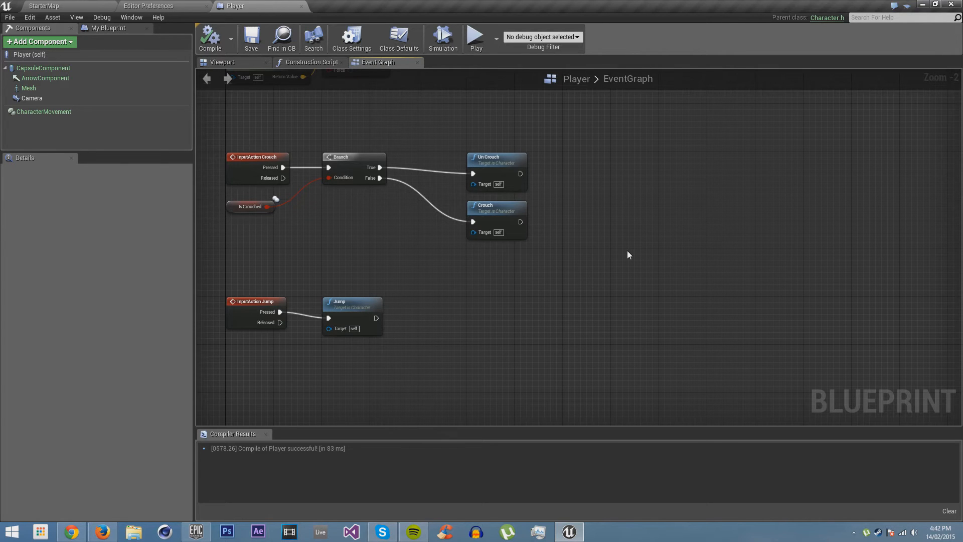
{"action": "mouse_move", "coordinate": [520, 249]}
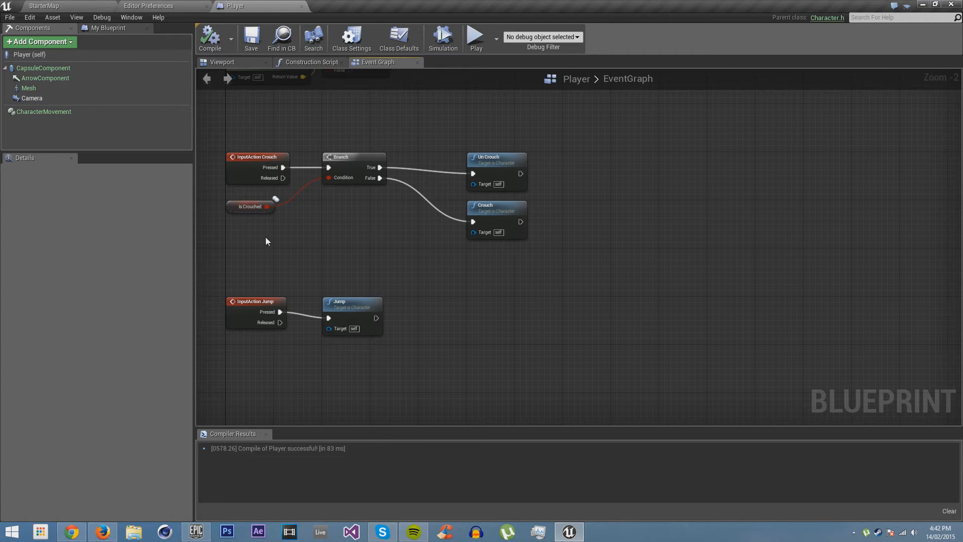
{"action": "mouse_move", "coordinate": [301, 233]}
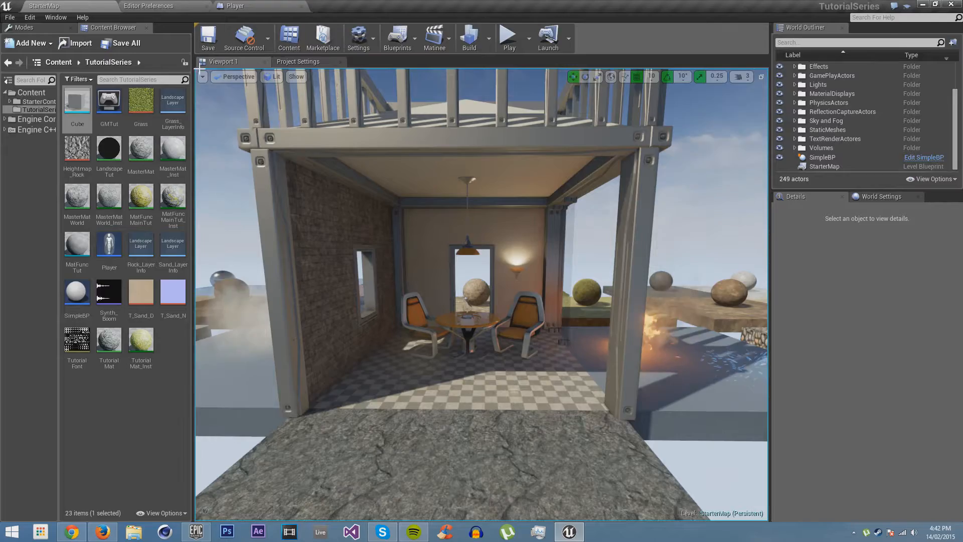
Add a Sprint action mapping on Left Shift beside Crouch and Jump, then reopen the Player graph
{"action": "left_click", "coordinate": [298, 61]}
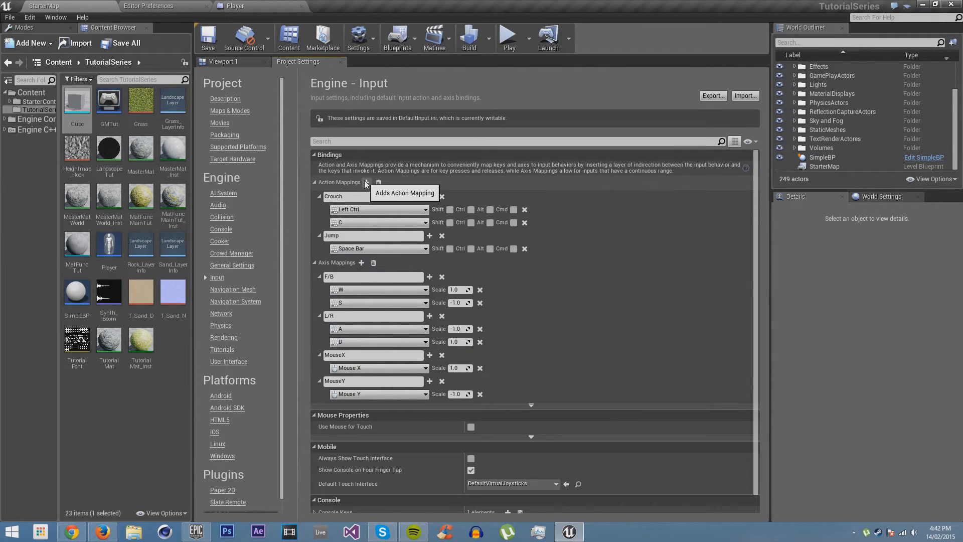
{"action": "left_click", "coordinate": [370, 182]}
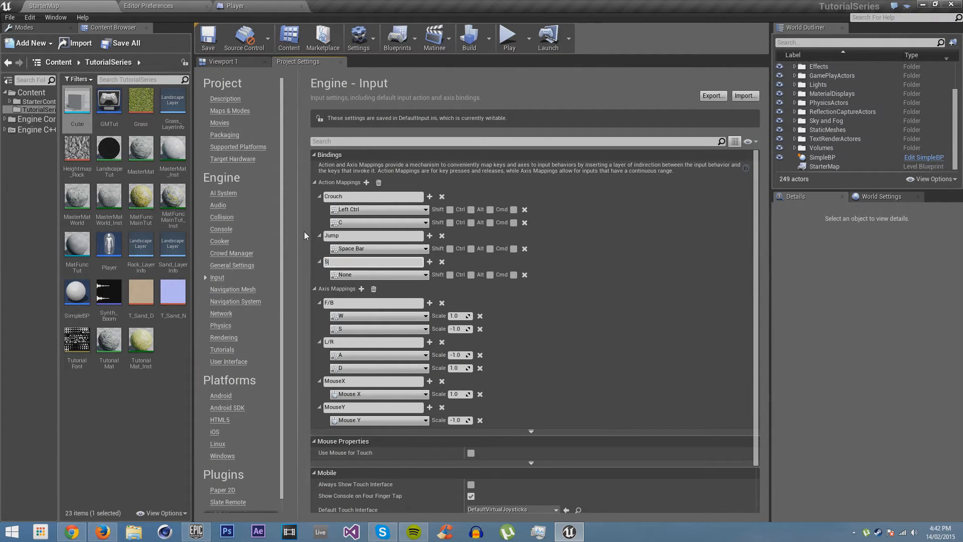
{"action": "type", "text": "print"}
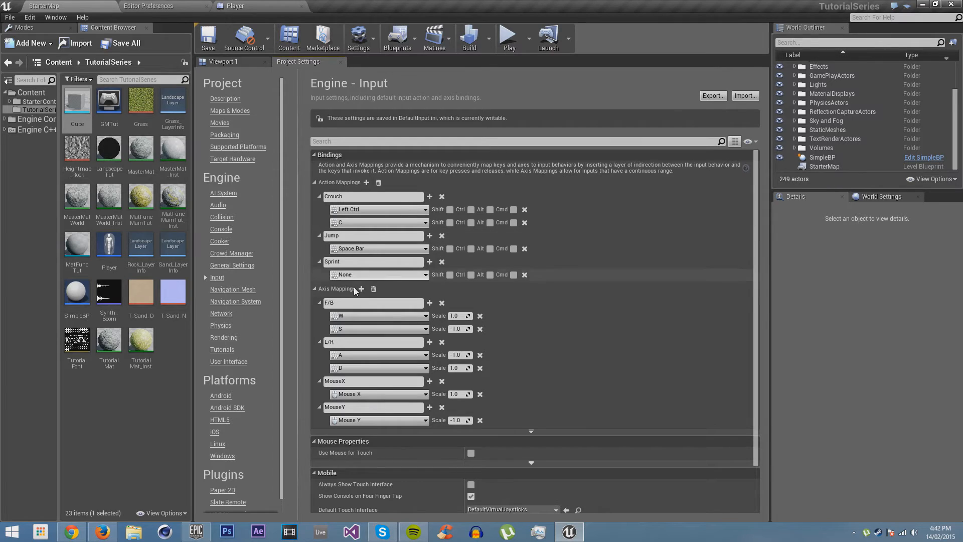
{"action": "left_click", "coordinate": [378, 275]}
{"action": "type", "text": "left shi"}
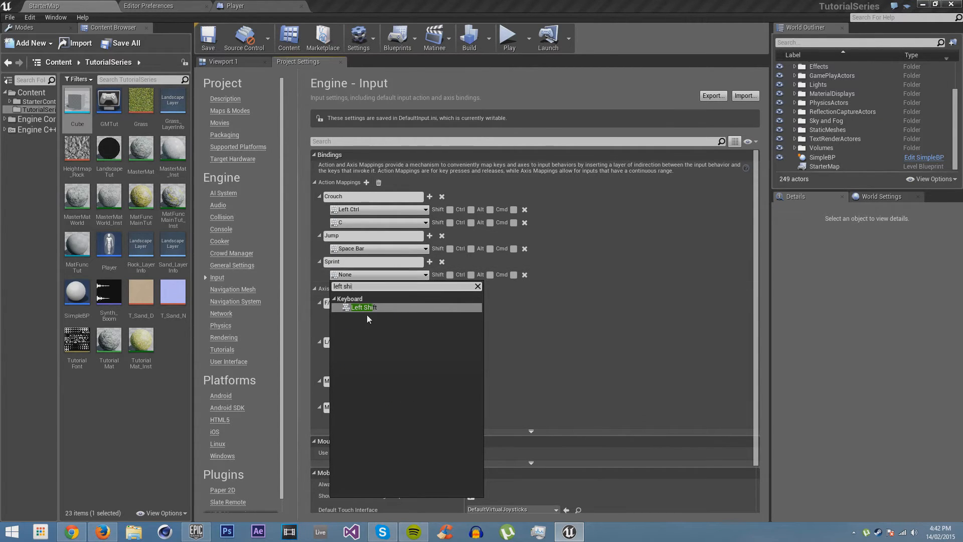
{"action": "left_click", "coordinate": [362, 307]}
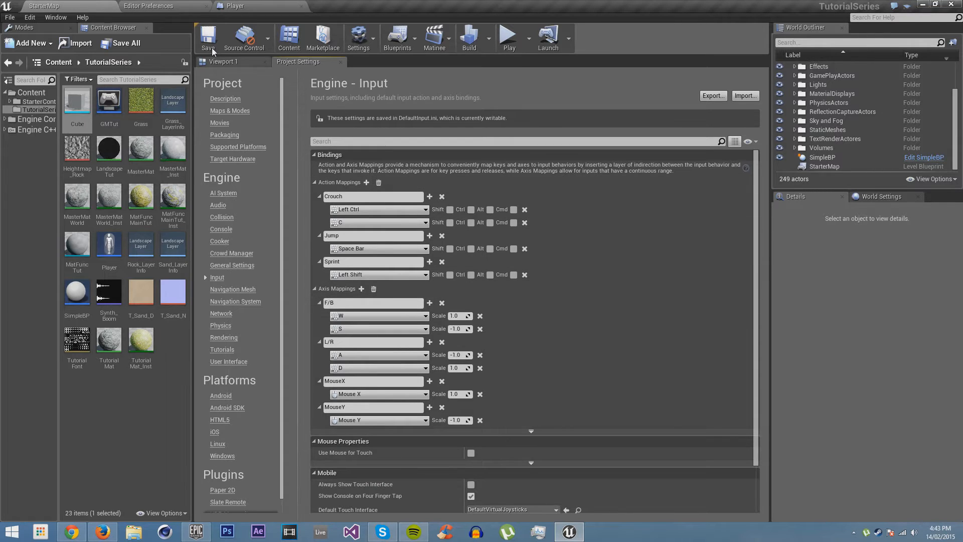
{"action": "left_click", "coordinate": [238, 5]}
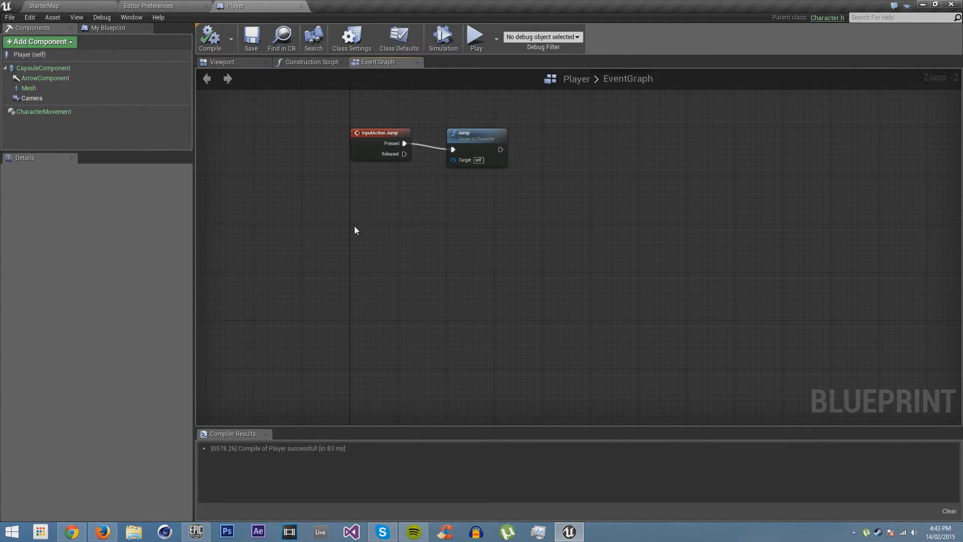
Select CharacterMovement to show Max Walk Speed 600 and crouched speed 300 in Details
{"action": "left_click", "coordinate": [43, 111]}
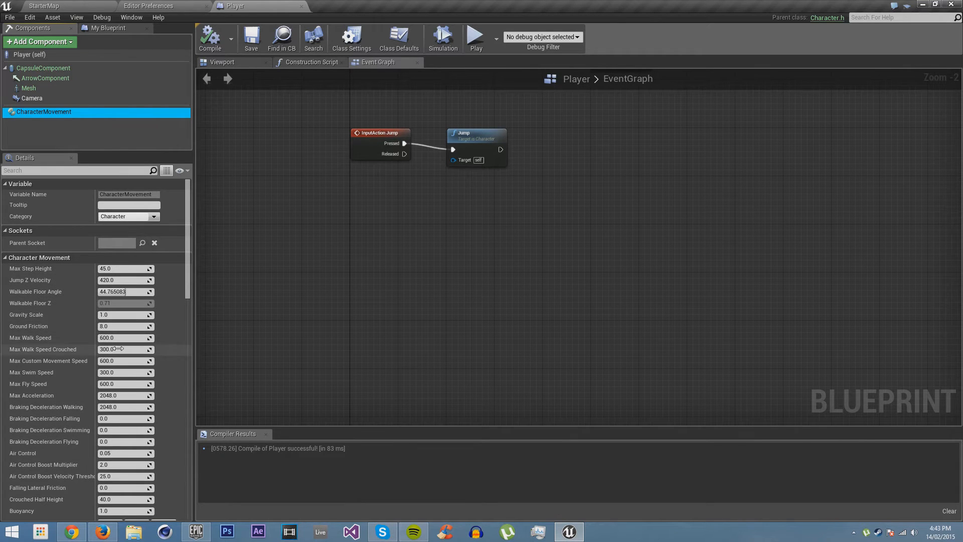
{"action": "mouse_move", "coordinate": [121, 350]}
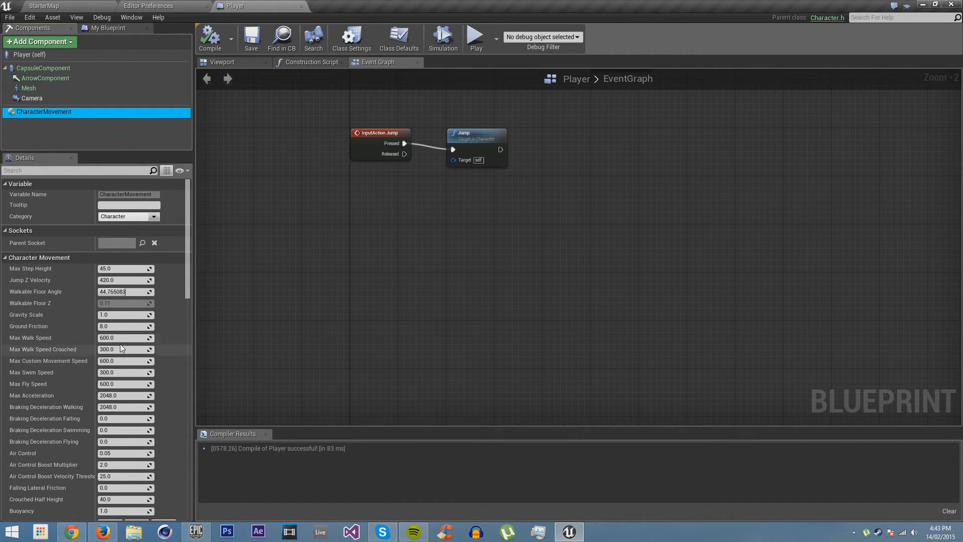
{"action": "mouse_move", "coordinate": [114, 337]}
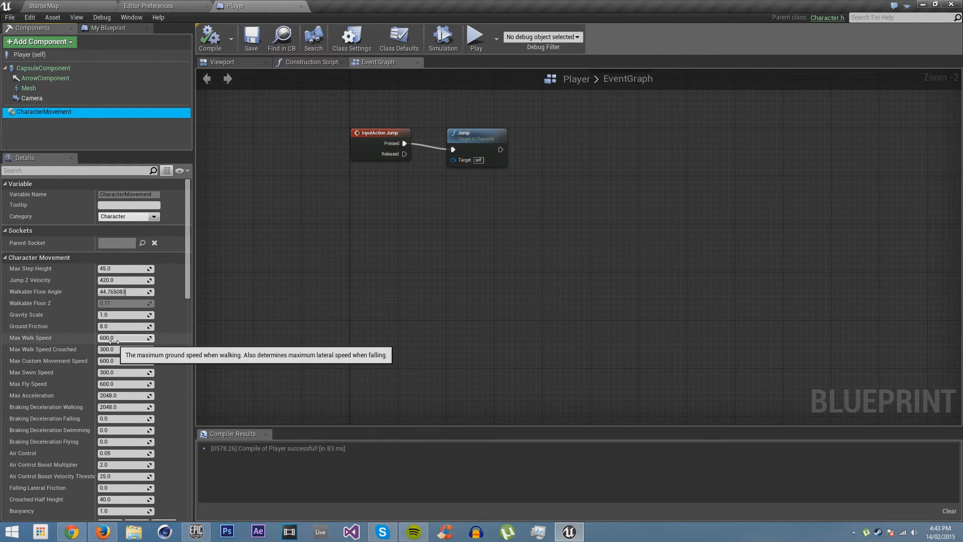
{"action": "mouse_move", "coordinate": [326, 199]}
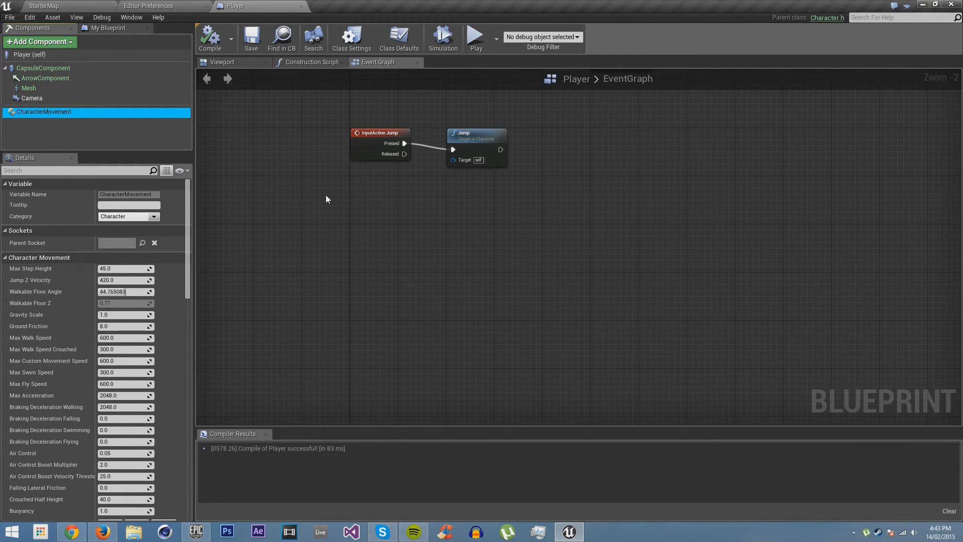
Add an Event Begin Play node to the Player graph
{"action": "right_click", "coordinate": [355, 257]}
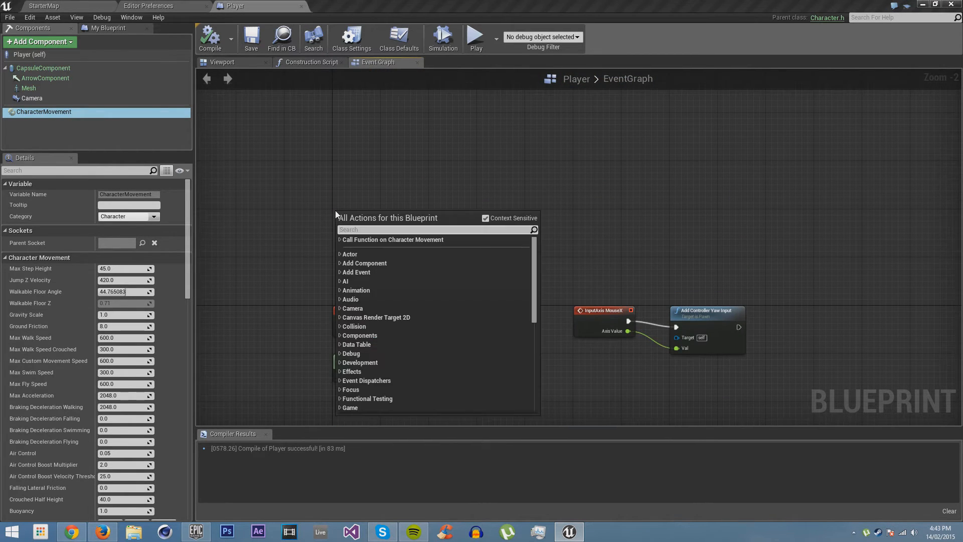
{"action": "type", "text": "begin play"}
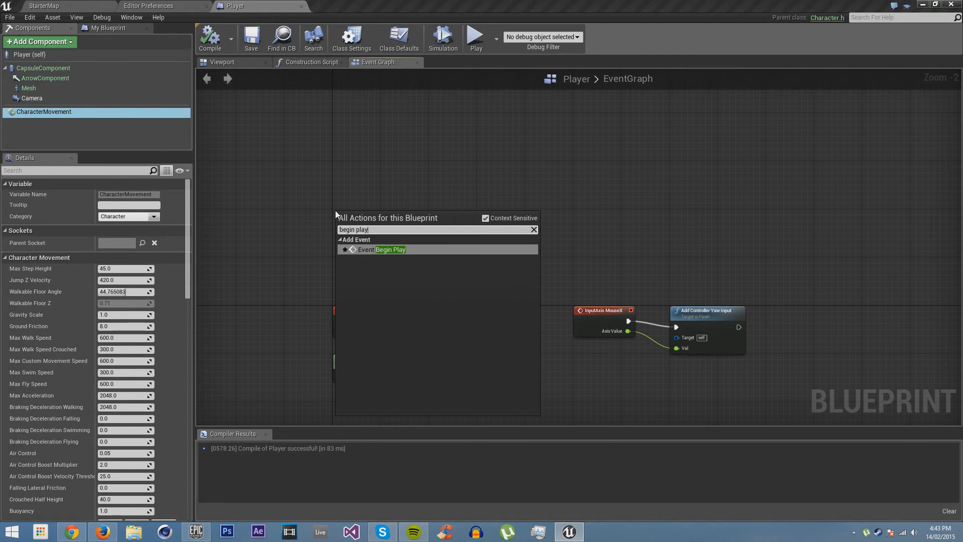
{"action": "left_click", "coordinate": [390, 249]}
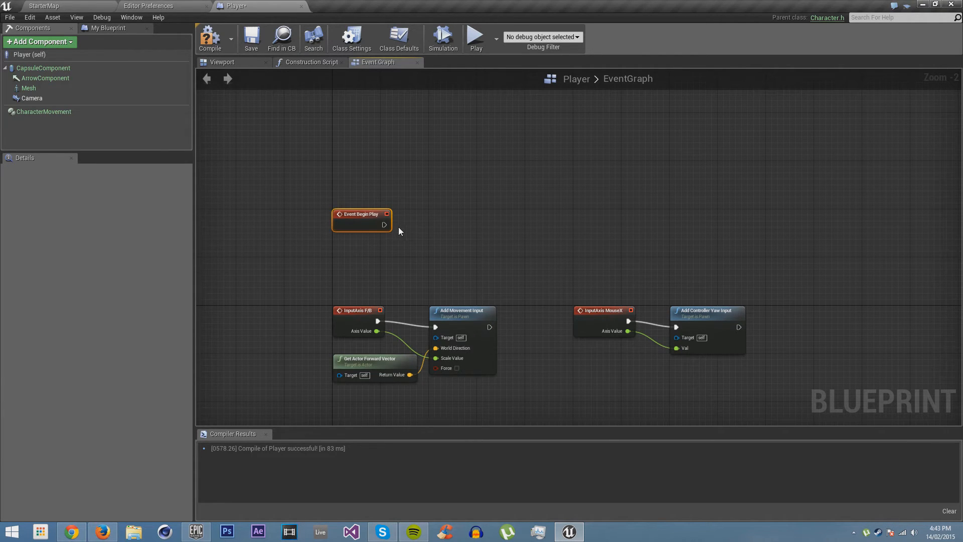
{"action": "mouse_move", "coordinate": [71, 120]}
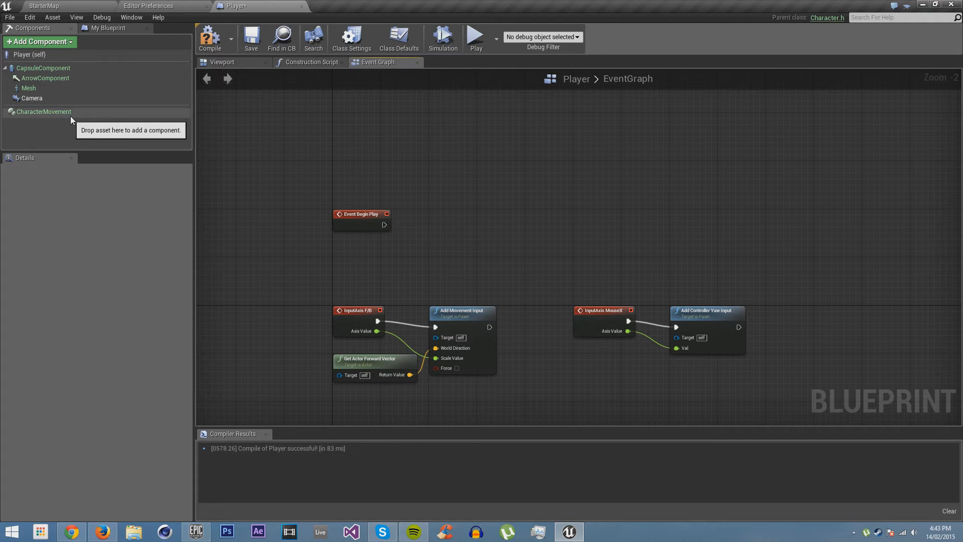
{"action": "mouse_move", "coordinate": [64, 33]}
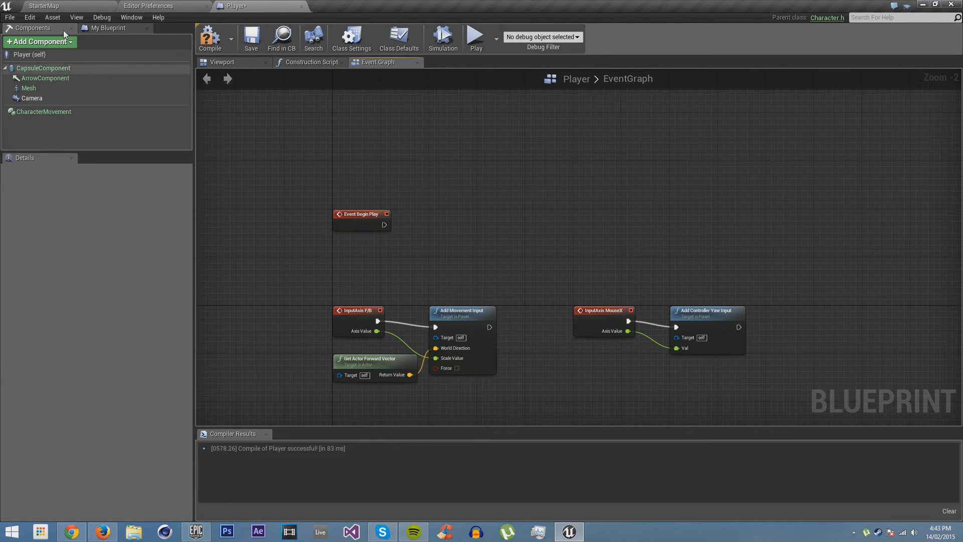
Create a Float variable named StartWalkSpeed in My Blueprint
{"action": "left_click", "coordinate": [108, 27]}
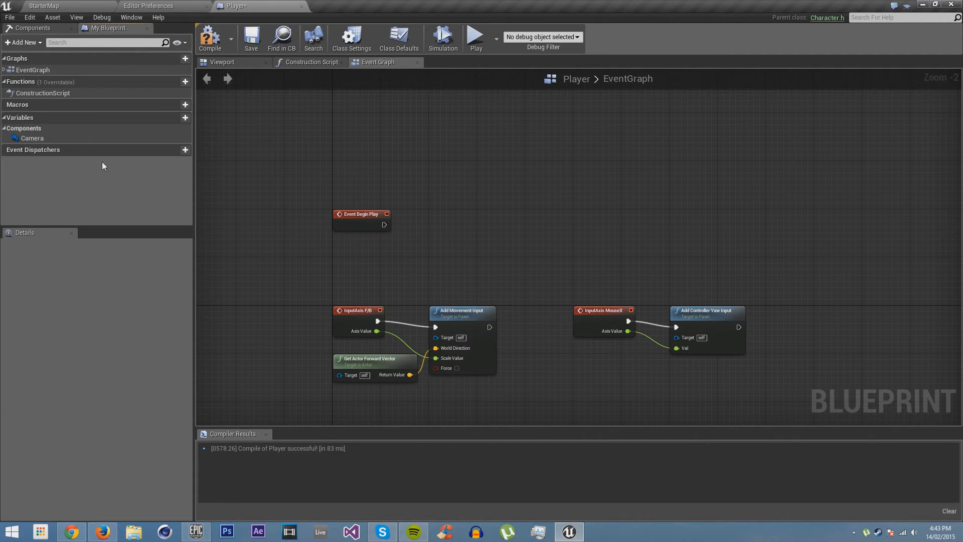
{"action": "left_click", "coordinate": [185, 117]}
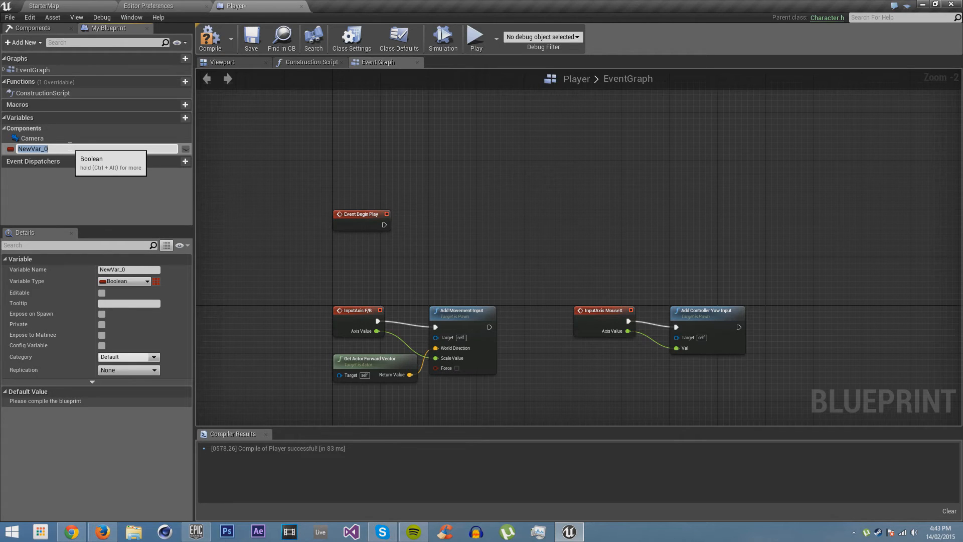
{"action": "type", "text": "Start"}
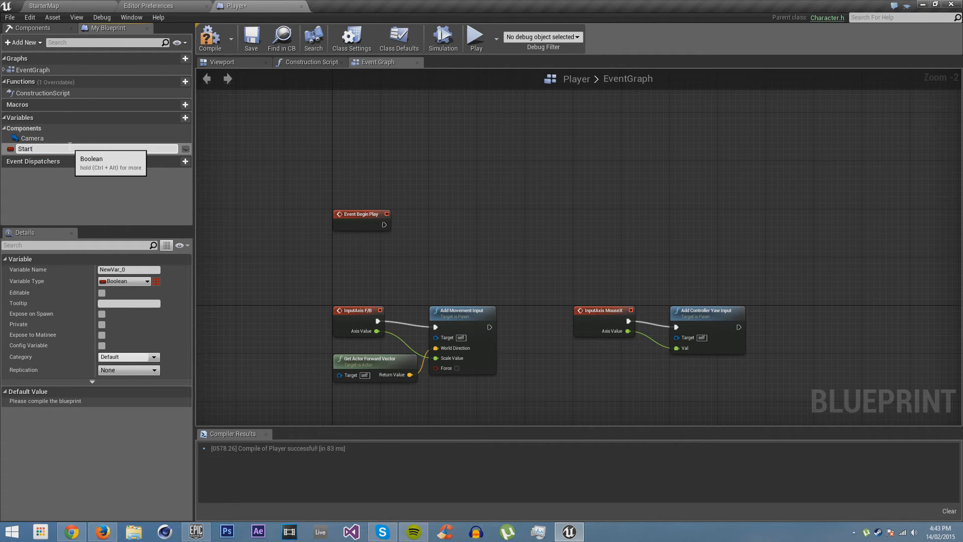
{"action": "type", "text": "StartWalks"}
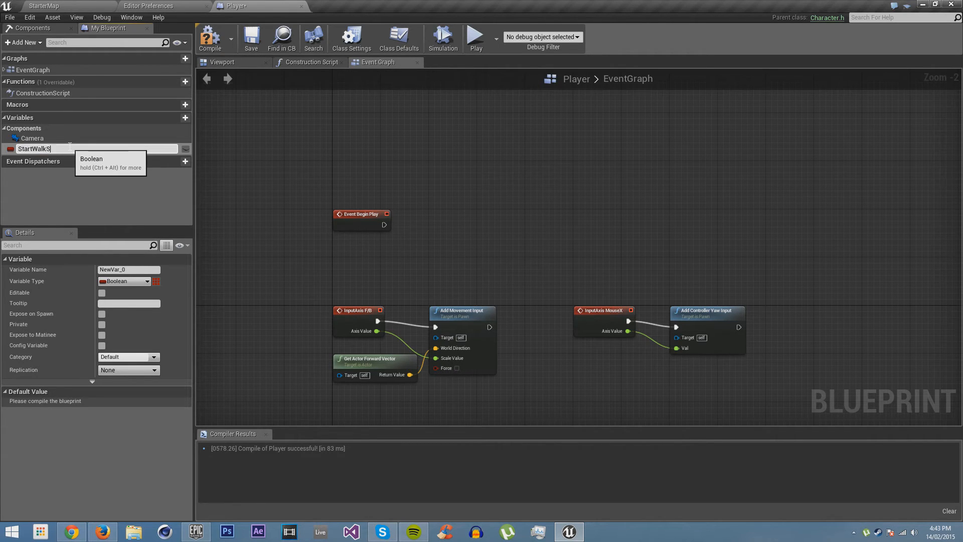
{"action": "type", "text": "StartWalkSpeed"}
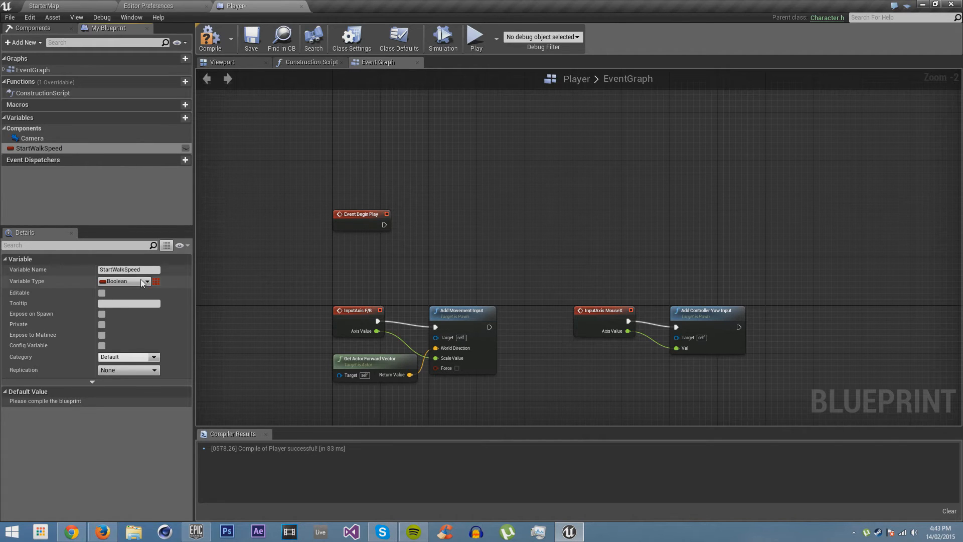
{"action": "left_click", "coordinate": [126, 281]}
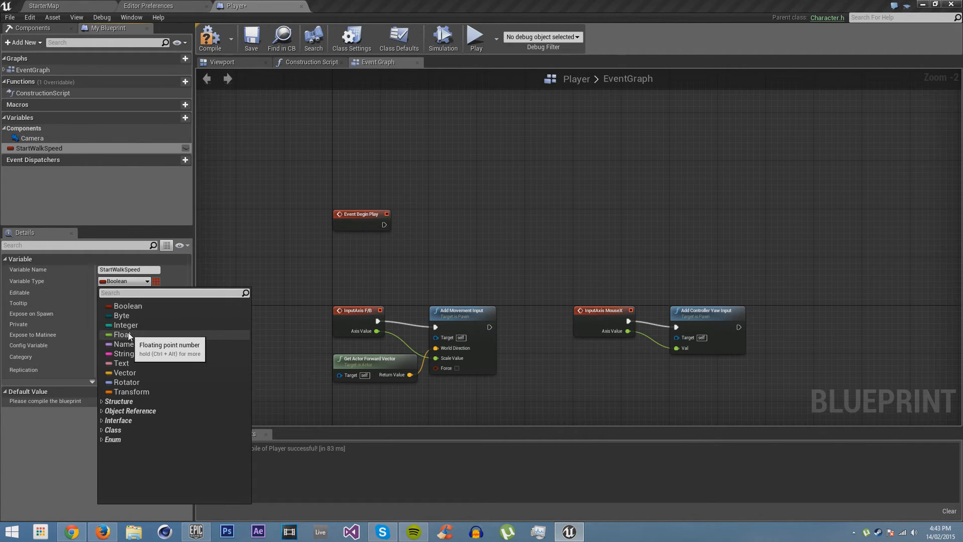
{"action": "left_click", "coordinate": [123, 334]}
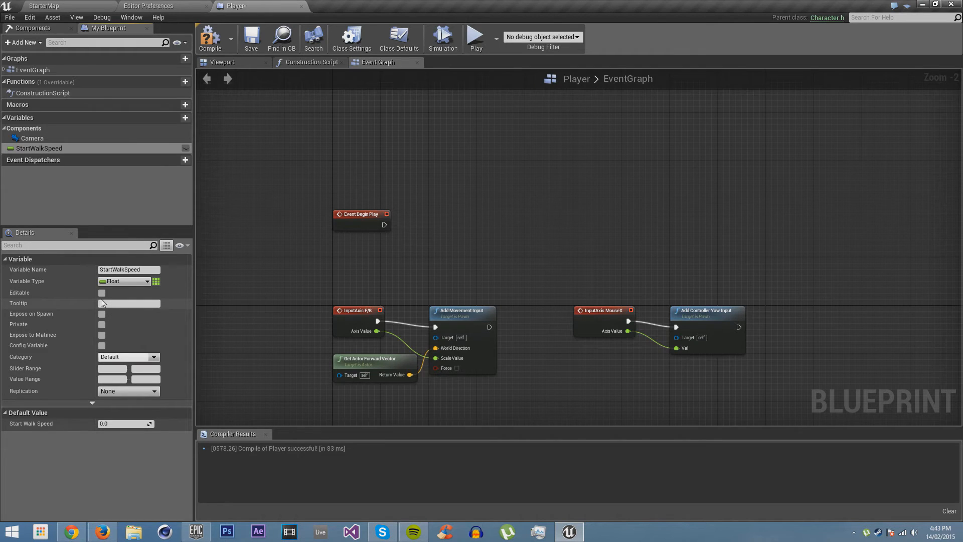
{"action": "mouse_move", "coordinate": [110, 424]}
{"action": "type", "text": "walk spe"}
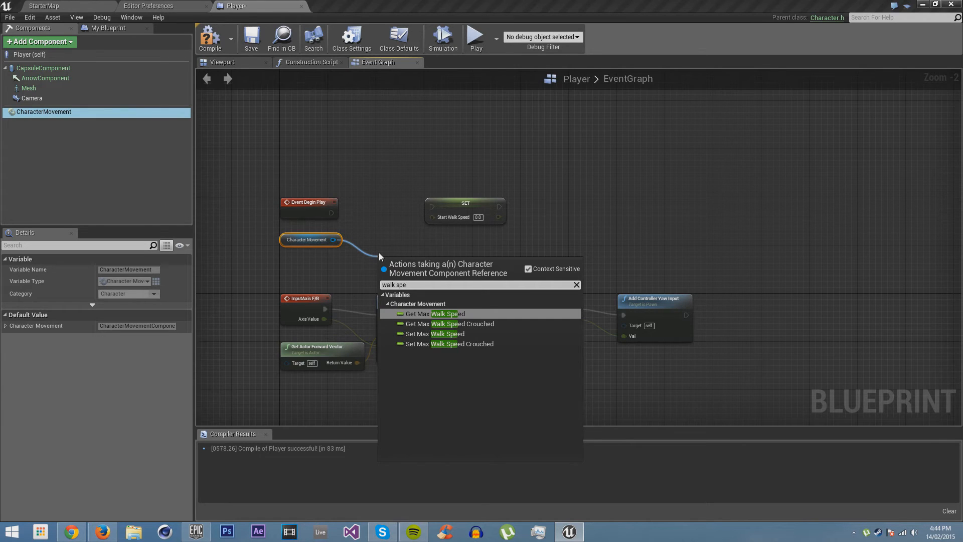
Add a Get Max Walk Speed node feeding SET StartWalkSpeed on Begin Play
{"action": "left_click", "coordinate": [433, 313]}
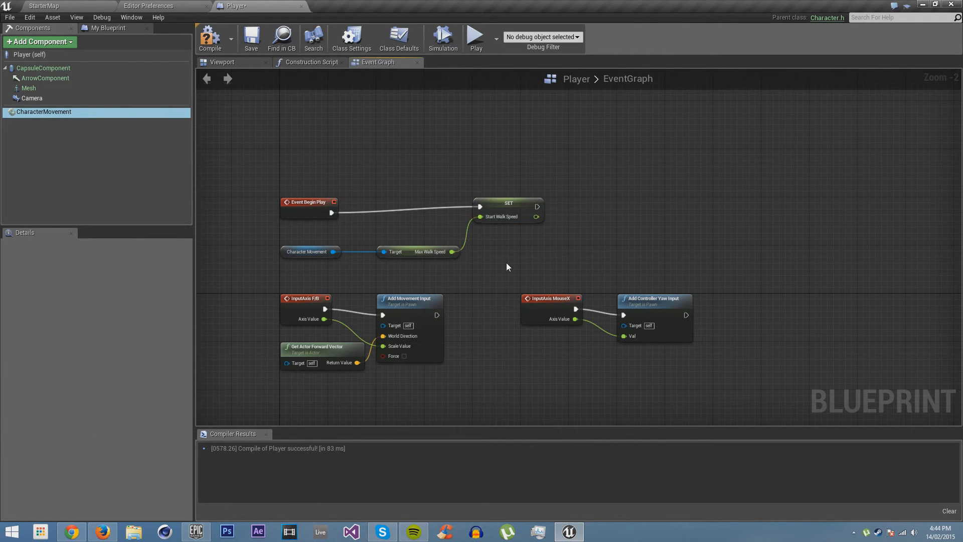
Rename the new float variable to SprintSpeed and set its default value to 1000.0
{"action": "left_click", "coordinate": [108, 27]}
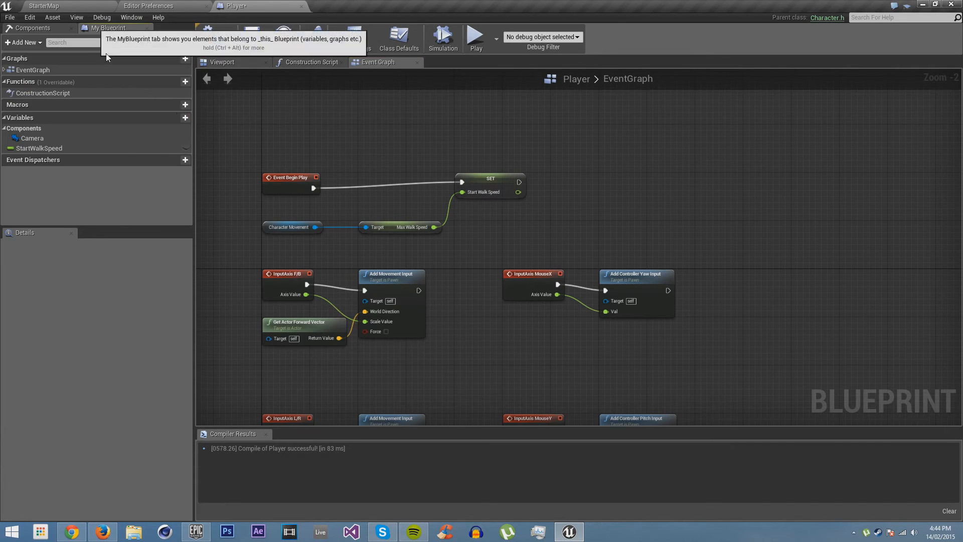
{"action": "left_click", "coordinate": [185, 117]}
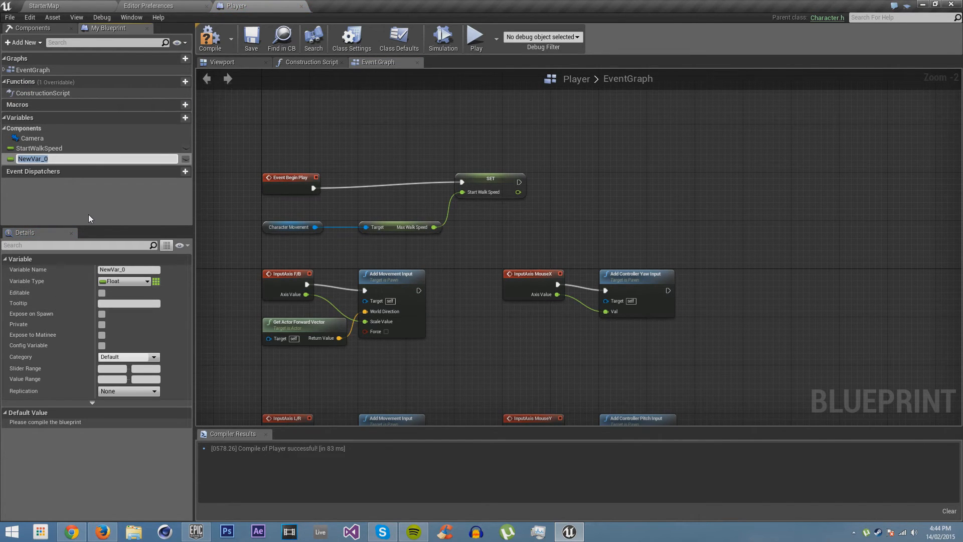
{"action": "type", "text": "S"}
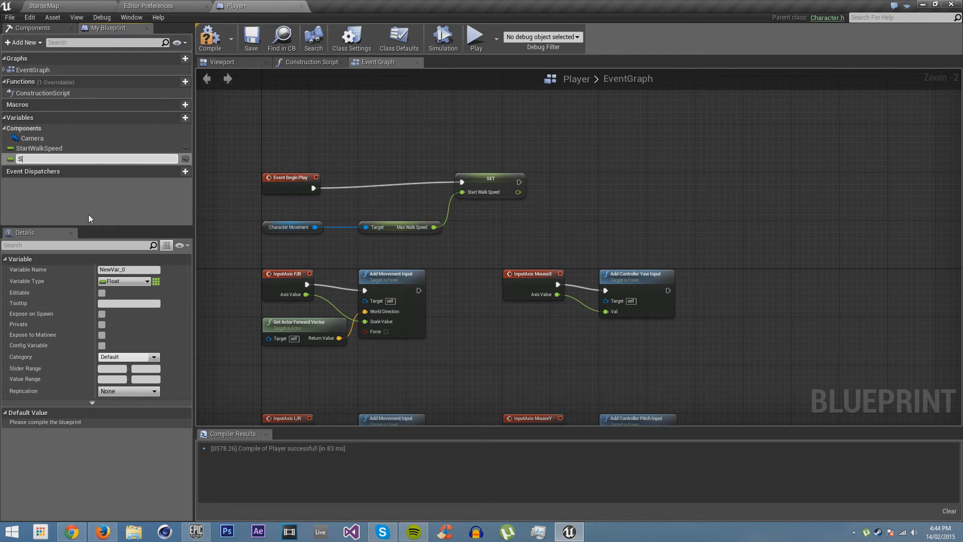
{"action": "type", "text": "SprintSpeed"}
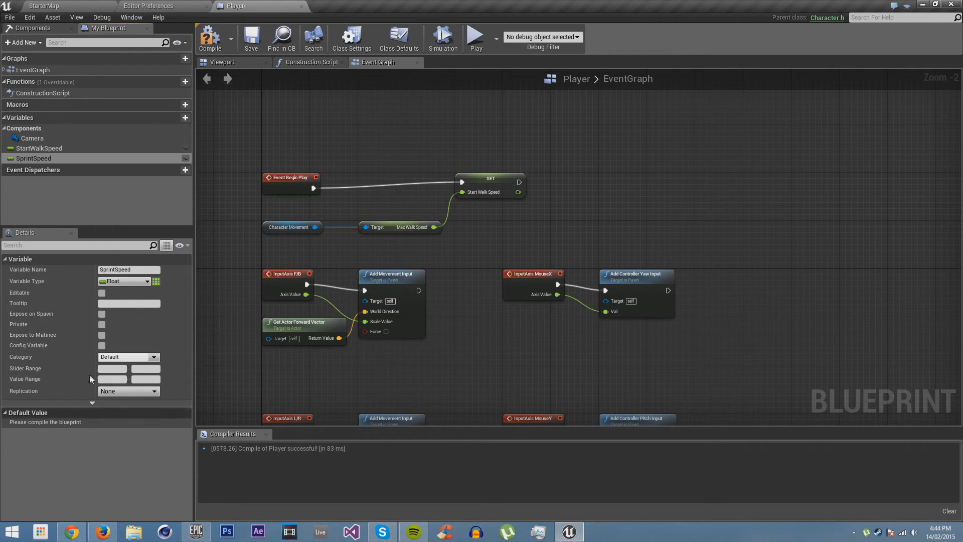
{"action": "mouse_move", "coordinate": [245, 46]}
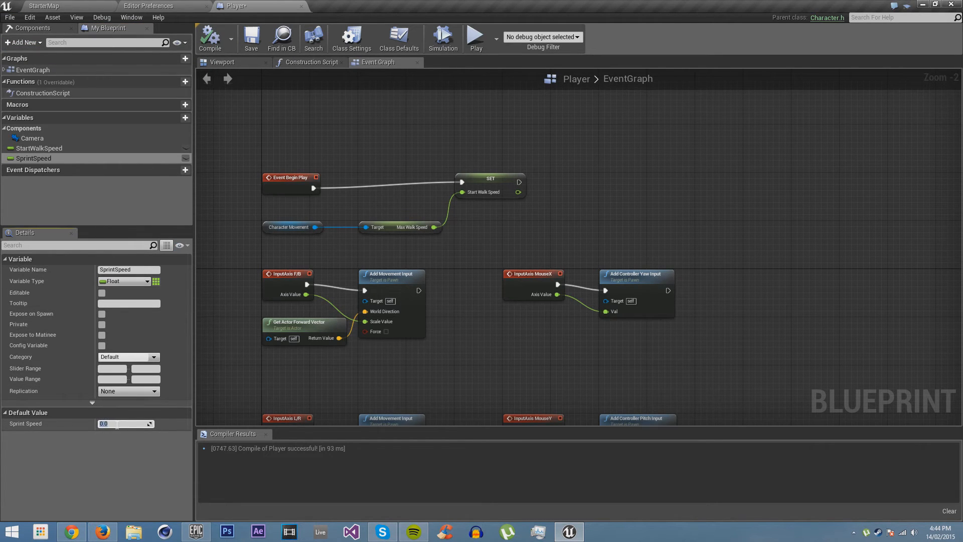
{"action": "mouse_move", "coordinate": [123, 424]}
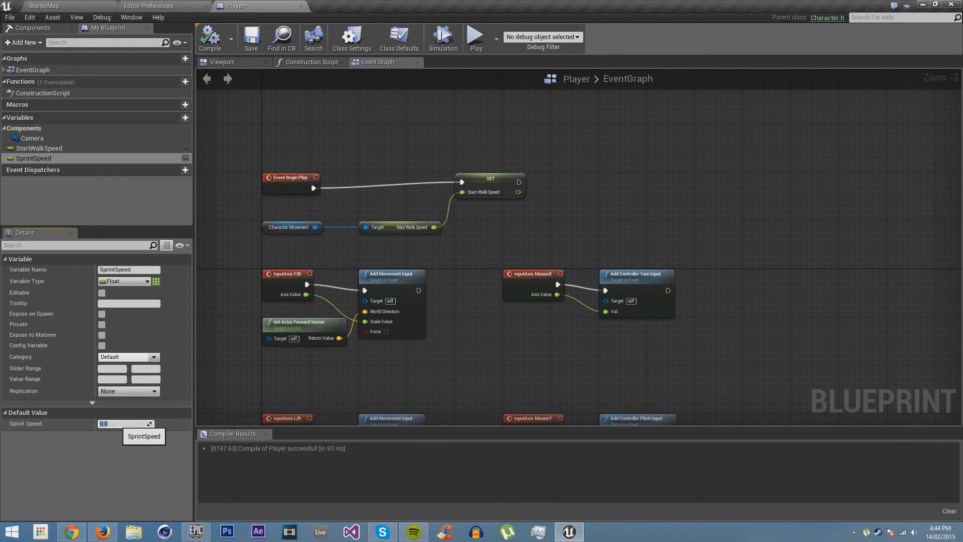
{"action": "type", "text": "1000.0"}
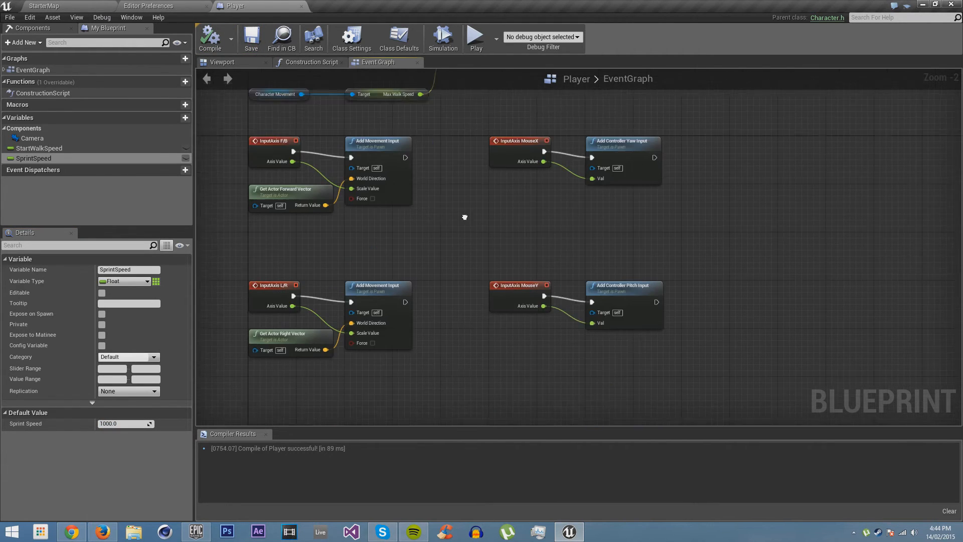
Add an InputAction Sprint event node below the Jump and Crouch events
{"action": "left_click_drag", "start_coordinate": [465, 217], "coordinate": [300, 289]}
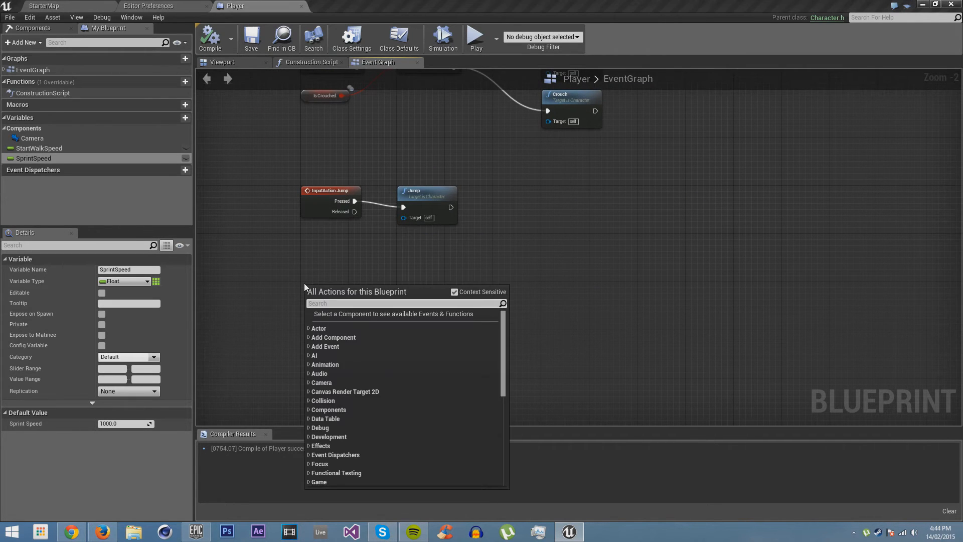
{"action": "type", "text": "input shift"}
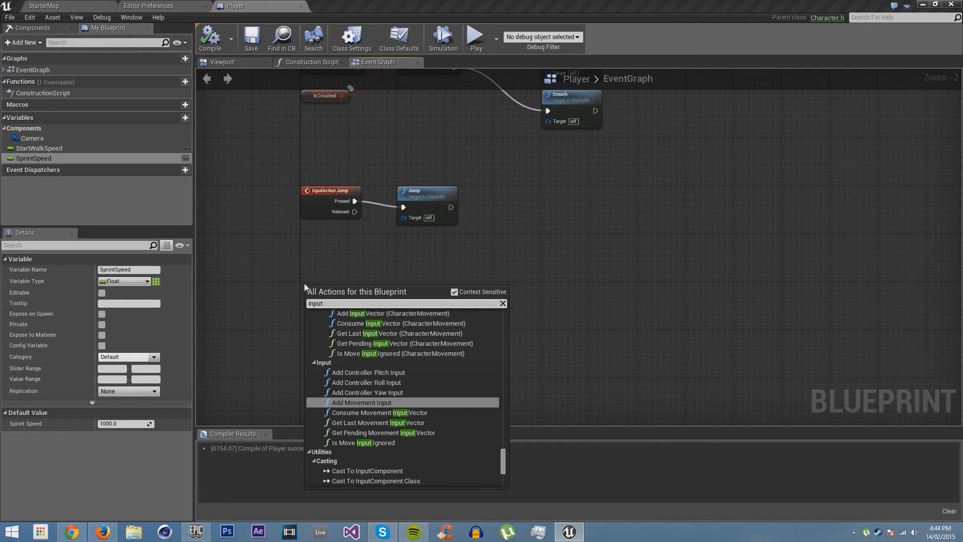
{"action": "left_click", "coordinate": [337, 291]}
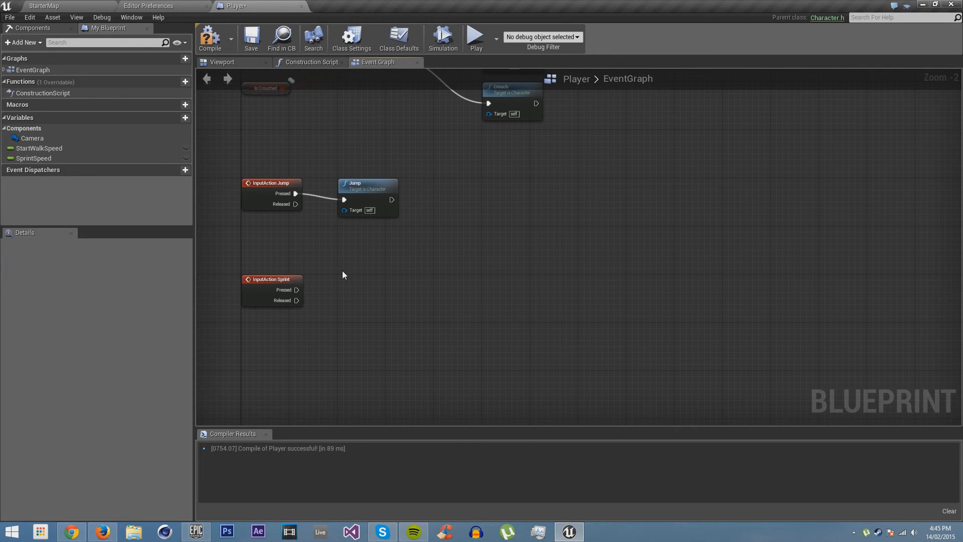
{"action": "mouse_move", "coordinate": [332, 285]}
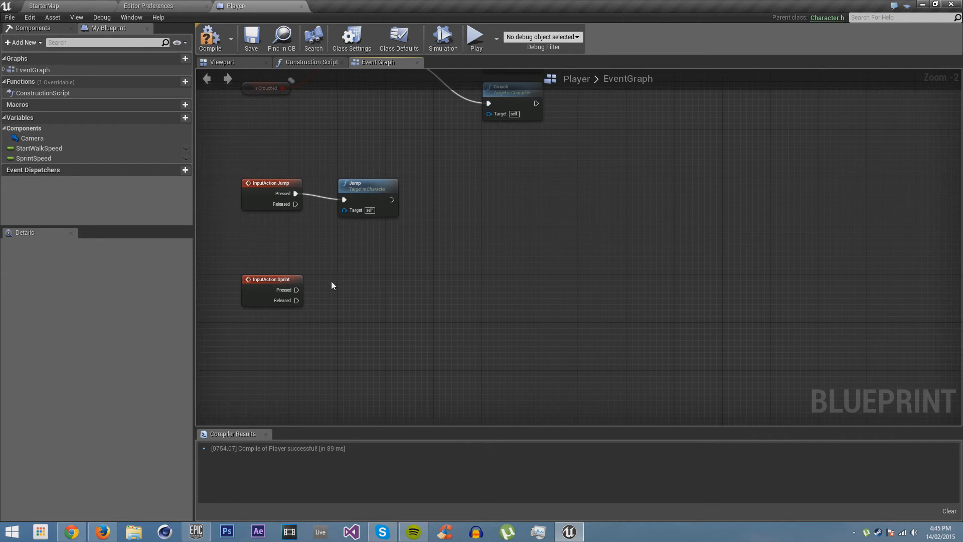
{"action": "mouse_move", "coordinate": [280, 289]}
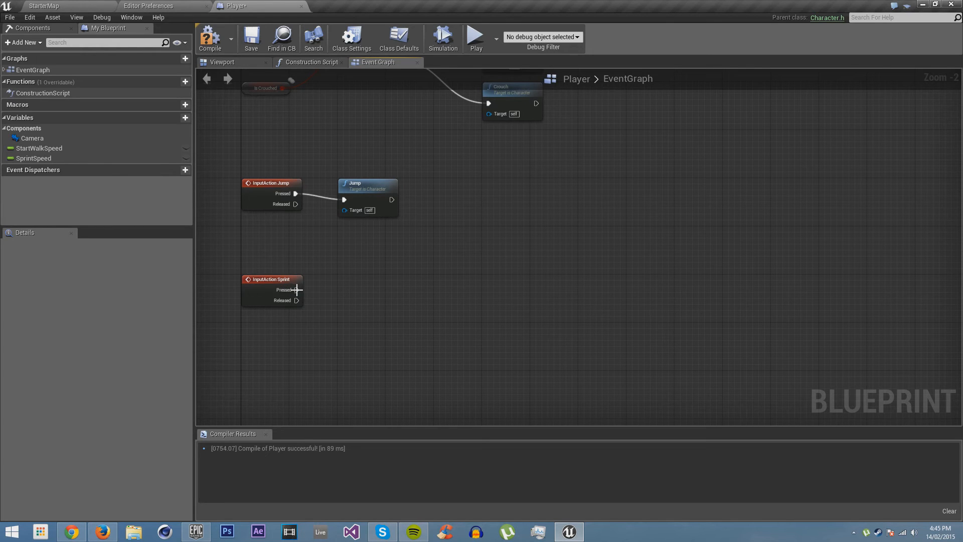
{"action": "mouse_move", "coordinate": [296, 288]}
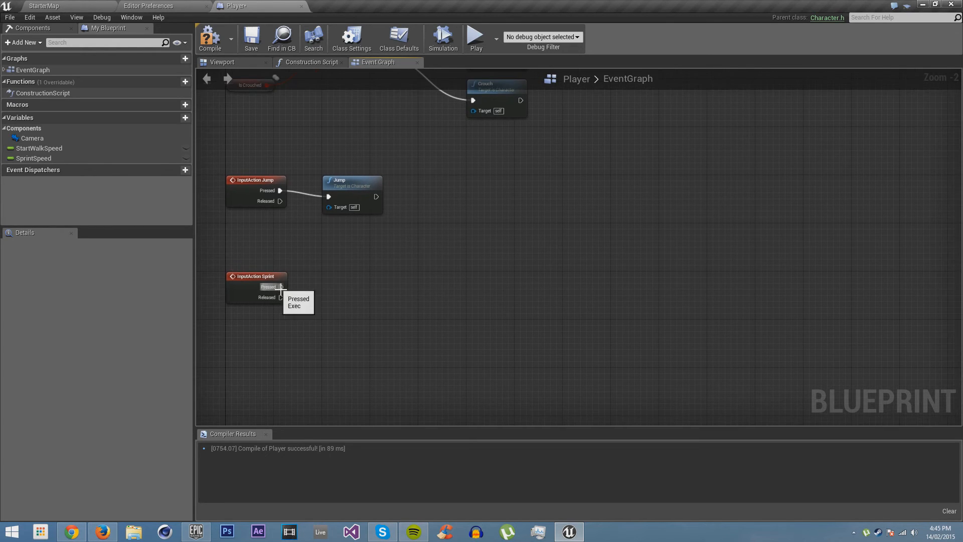
Place a StartWalkSpeed getter under the Sprint event and add a Branch driven by the comparison
{"action": "left_click_drag", "start_coordinate": [281, 287], "coordinate": [335, 292]}
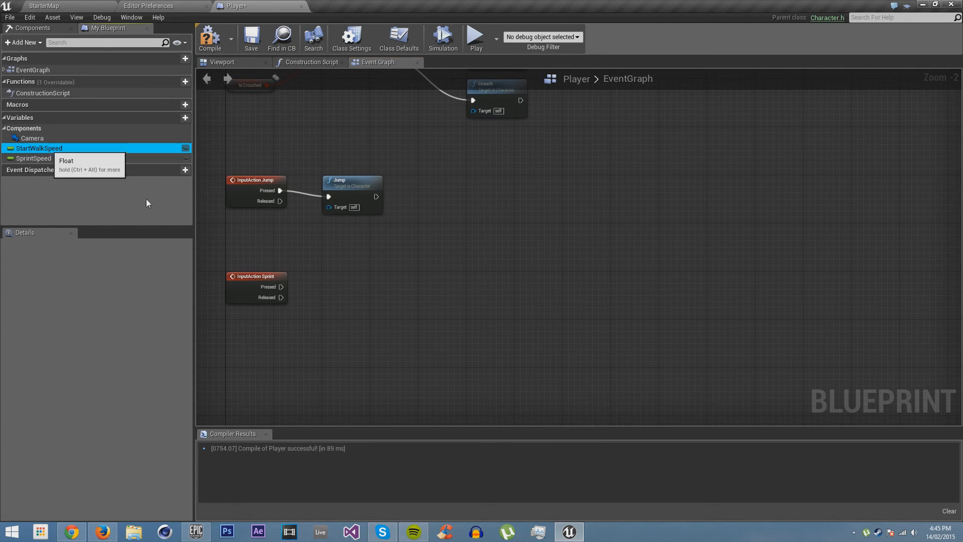
{"action": "left_click_drag", "start_coordinate": [39, 148], "coordinate": [252, 313]}
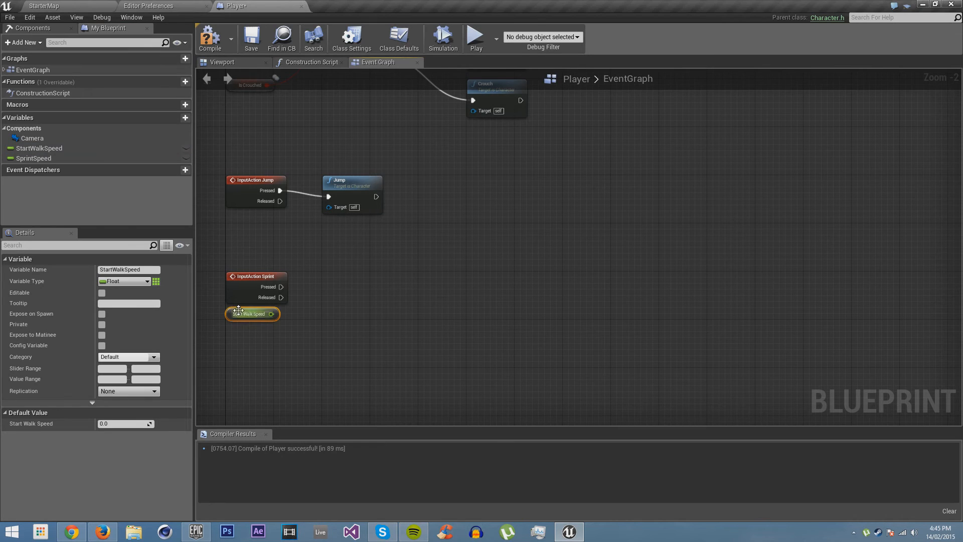
{"action": "left_click_drag", "start_coordinate": [249, 313], "coordinate": [250, 326]}
{"action": "type", "text": "bra"}
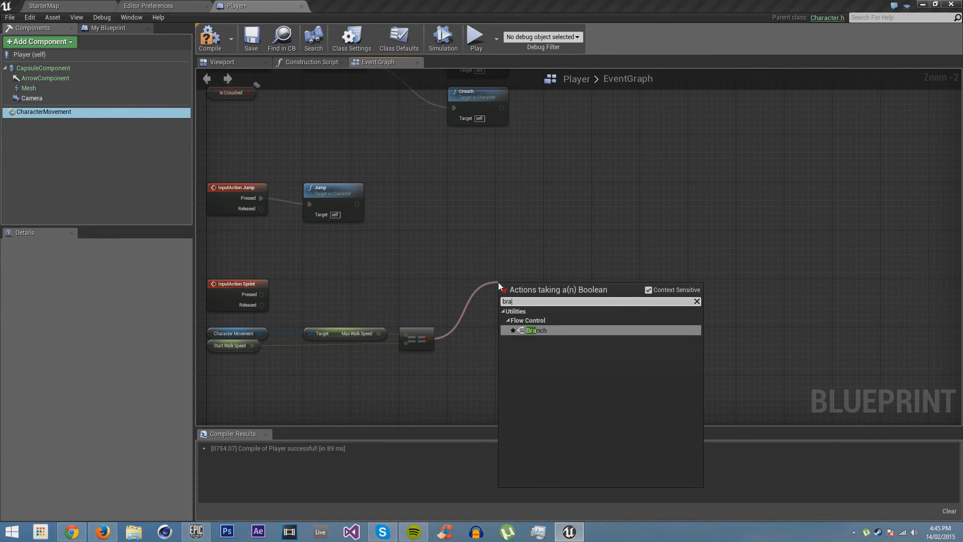
{"action": "left_click", "coordinate": [535, 330]}
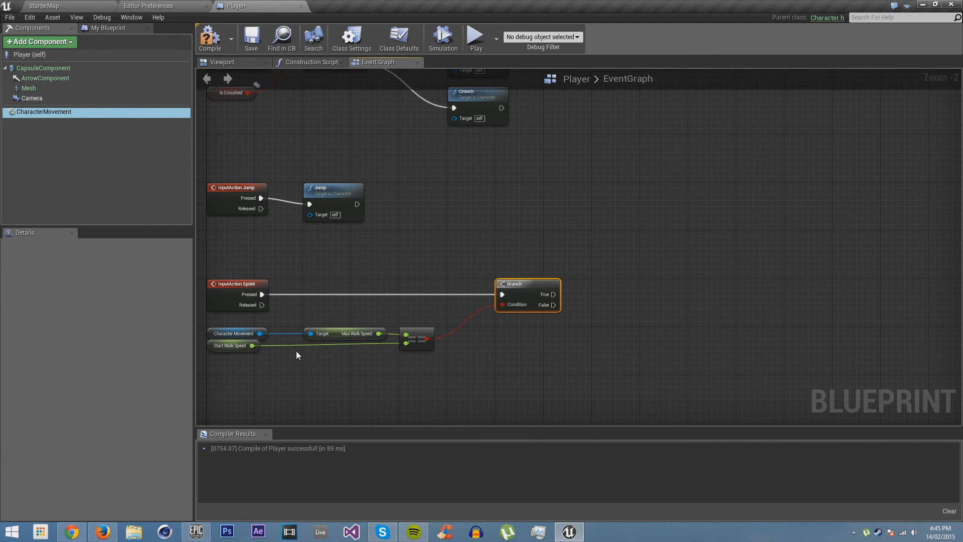
{"action": "mouse_move", "coordinate": [613, 343]}
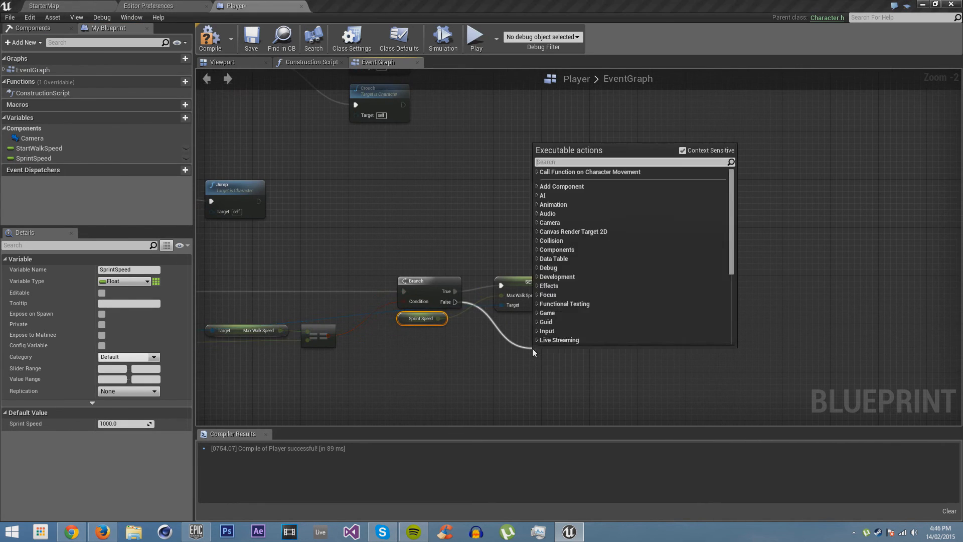
Add true and false Set Max Walk Speed nodes fed by SprintSpeed and StartWalkSpeed, and compile
{"action": "type", "text": "branch"}
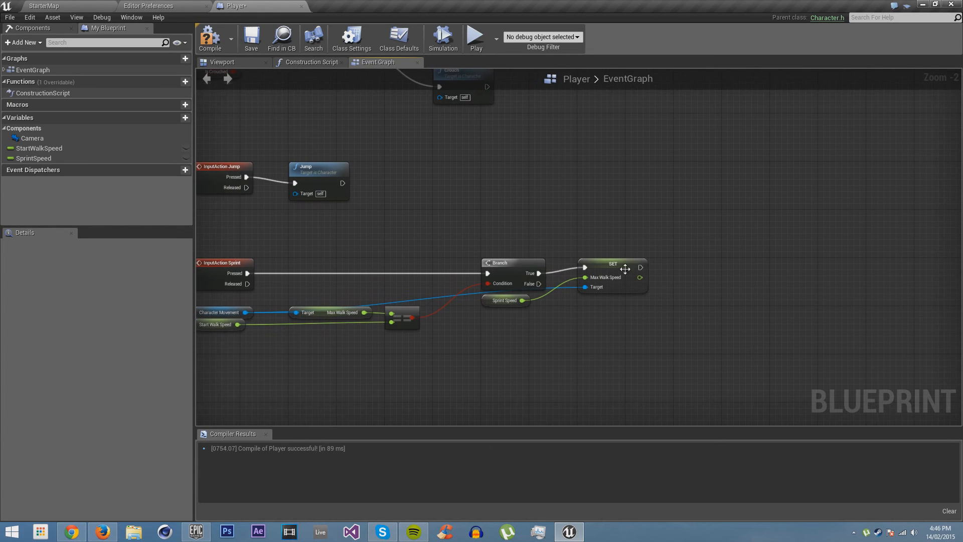
{"action": "left_click", "coordinate": [611, 326]}
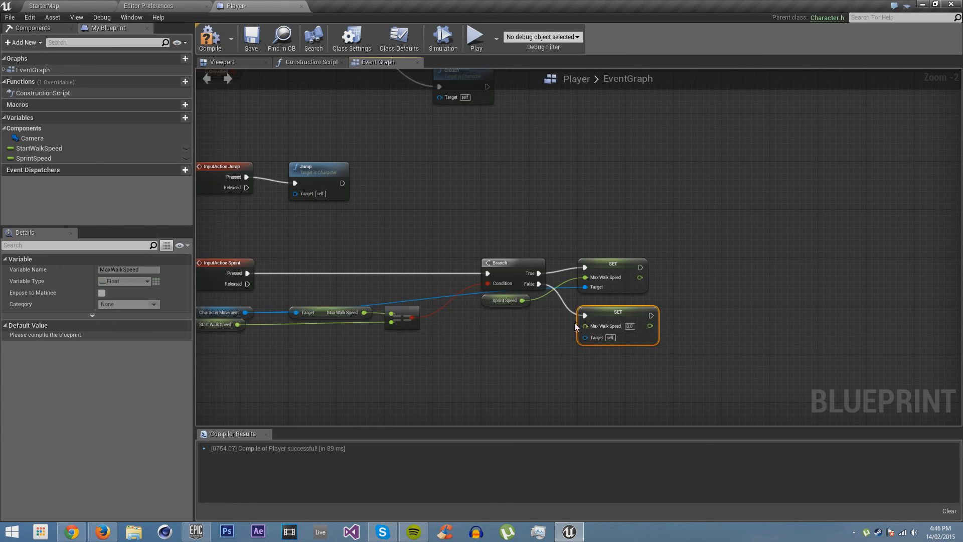
{"action": "left_click_drag", "start_coordinate": [313, 338], "coordinate": [332, 341]}
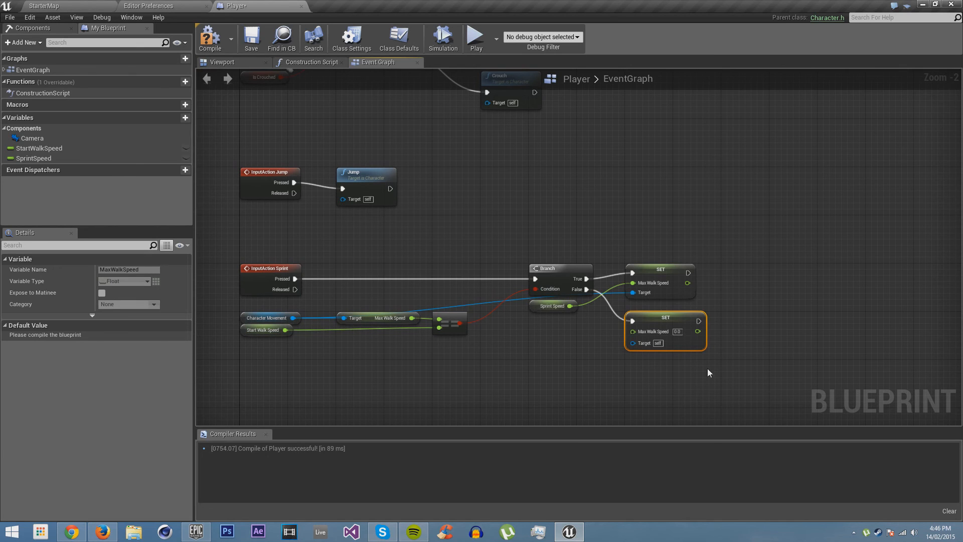
{"action": "mouse_move", "coordinate": [637, 331]}
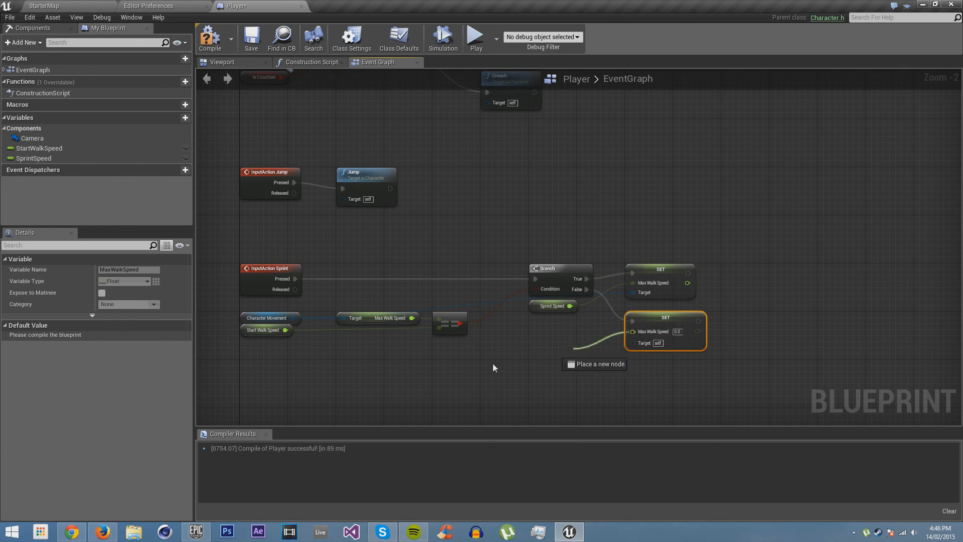
{"action": "left_click_drag", "start_coordinate": [284, 330], "coordinate": [627, 331]}
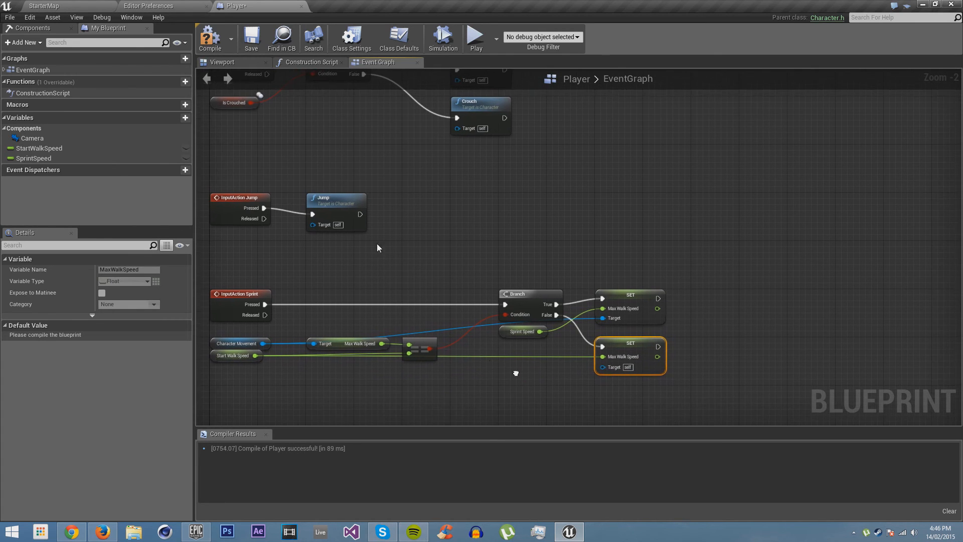
{"action": "left_click", "coordinate": [209, 36]}
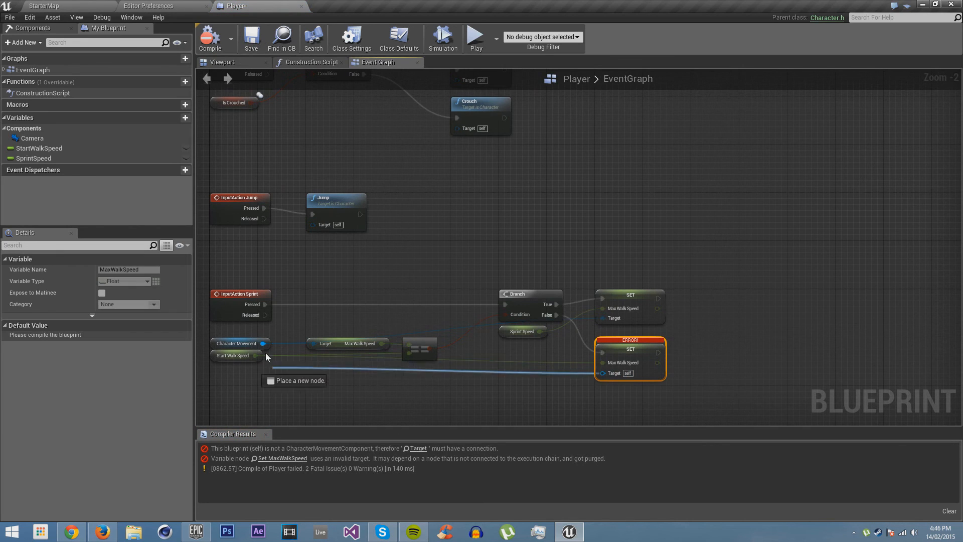
{"action": "left_click", "coordinate": [210, 38]}
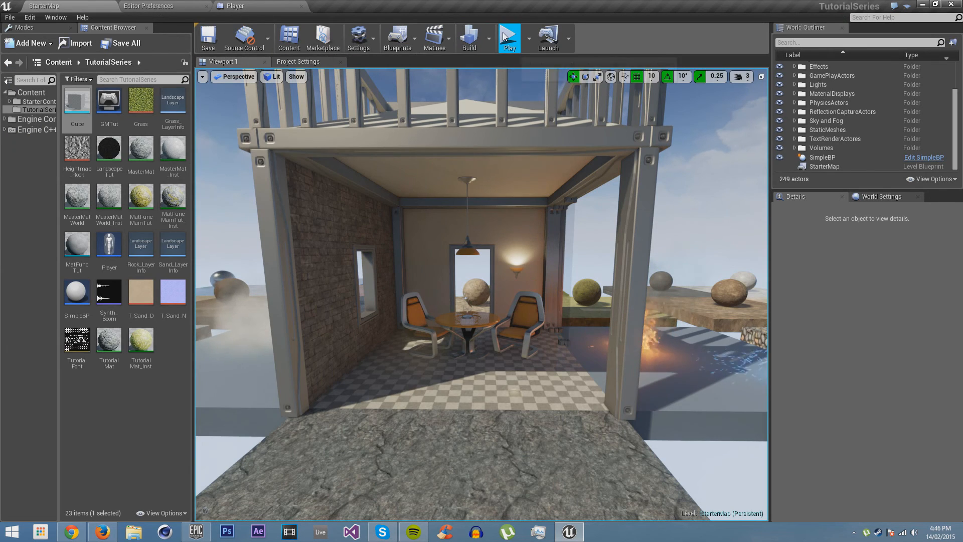
Play-test the starter map twice, stopping each session, then orbit the viewport toward the house
{"action": "left_click", "coordinate": [508, 38]}
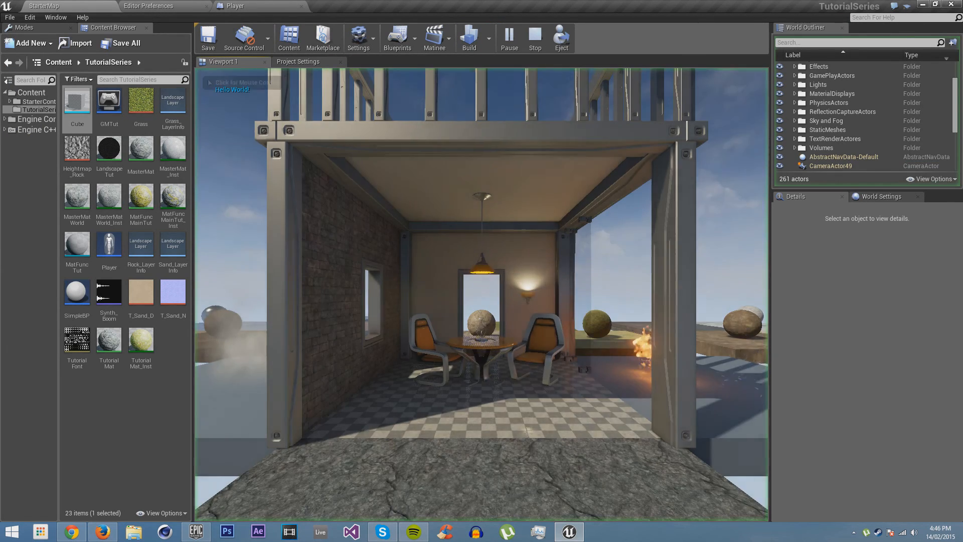
{"action": "left_click", "coordinate": [534, 36]}
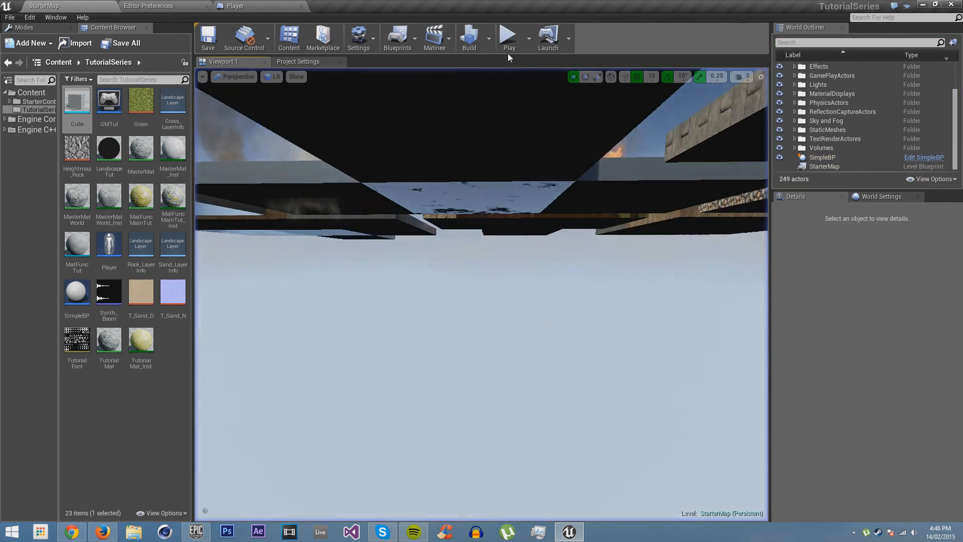
{"action": "left_click", "coordinate": [509, 36]}
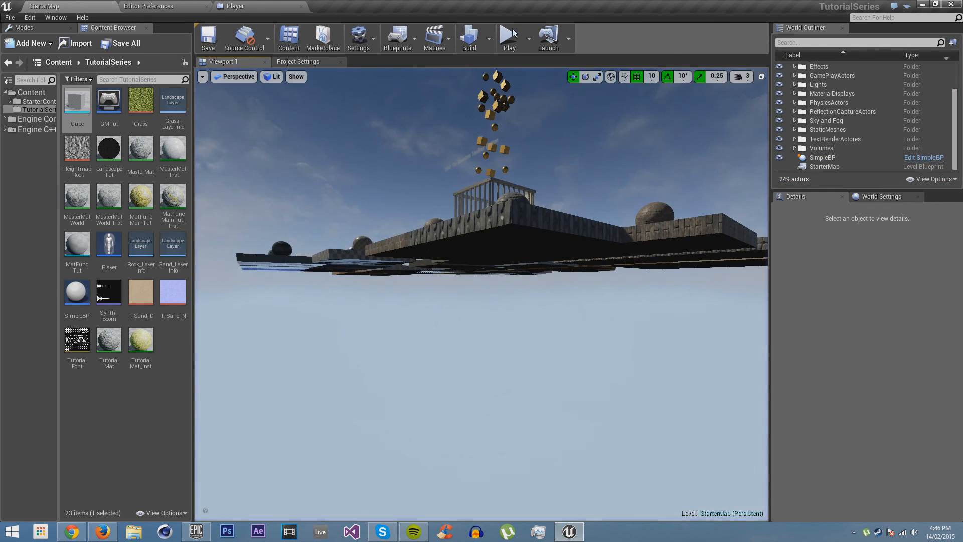
{"action": "left_click", "coordinate": [509, 36]}
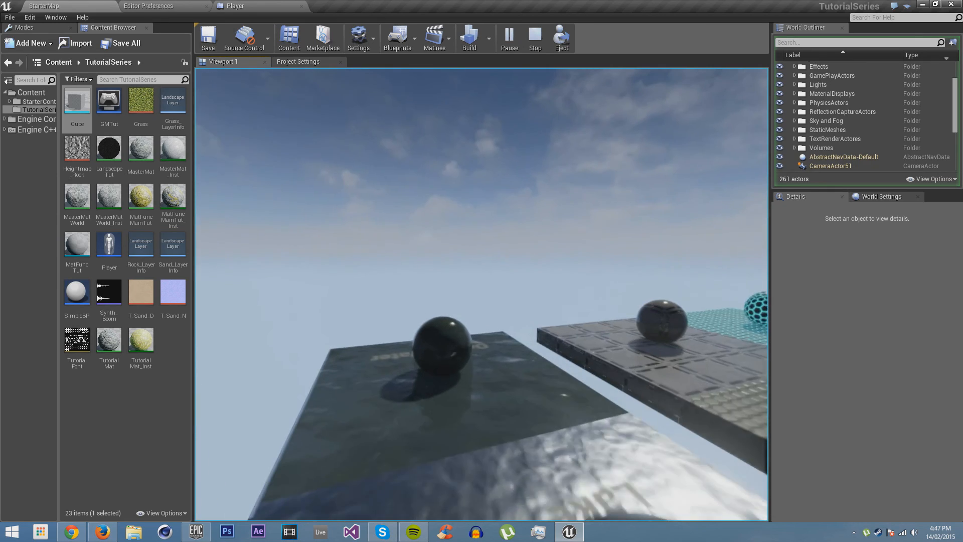
{"action": "left_click", "coordinate": [534, 38]}
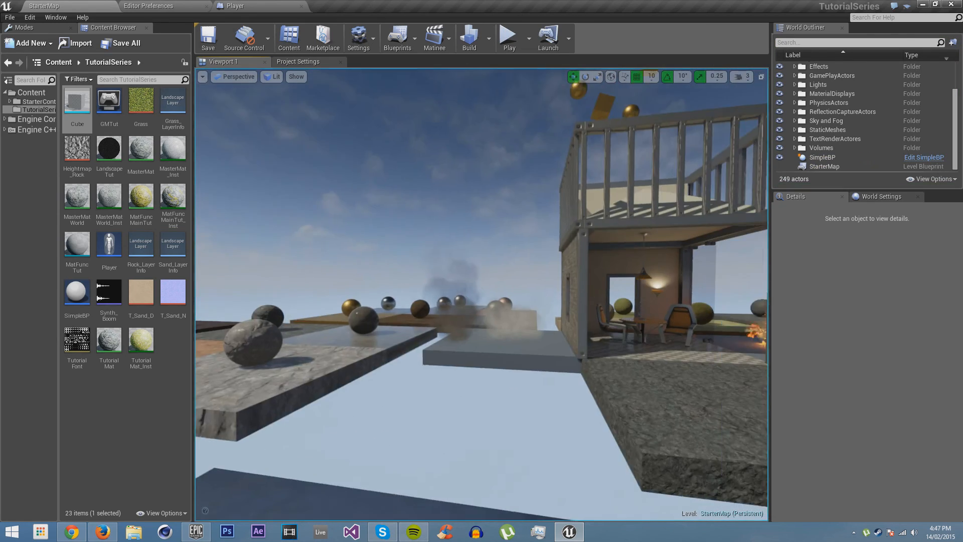
{"action": "left_click_drag", "start_coordinate": [492, 276], "coordinate": [443, 270]}
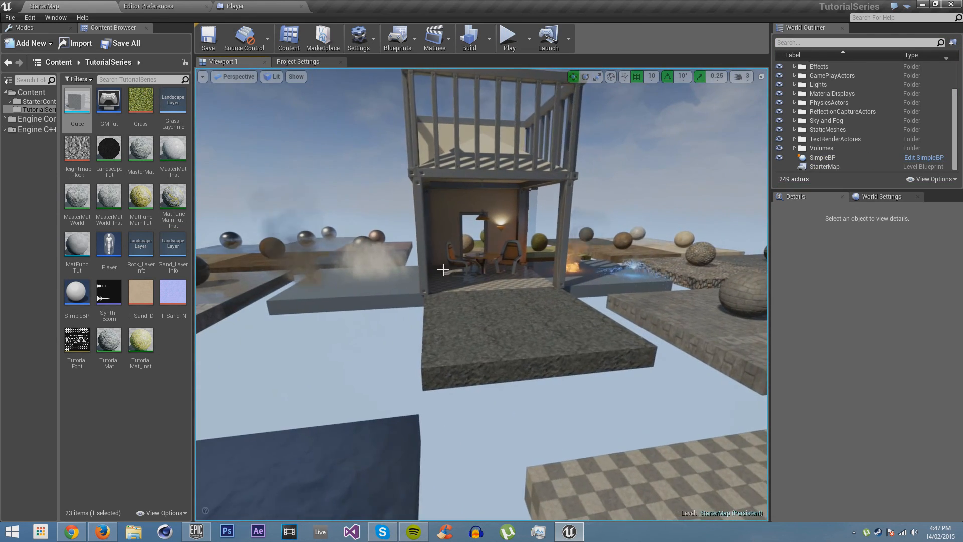